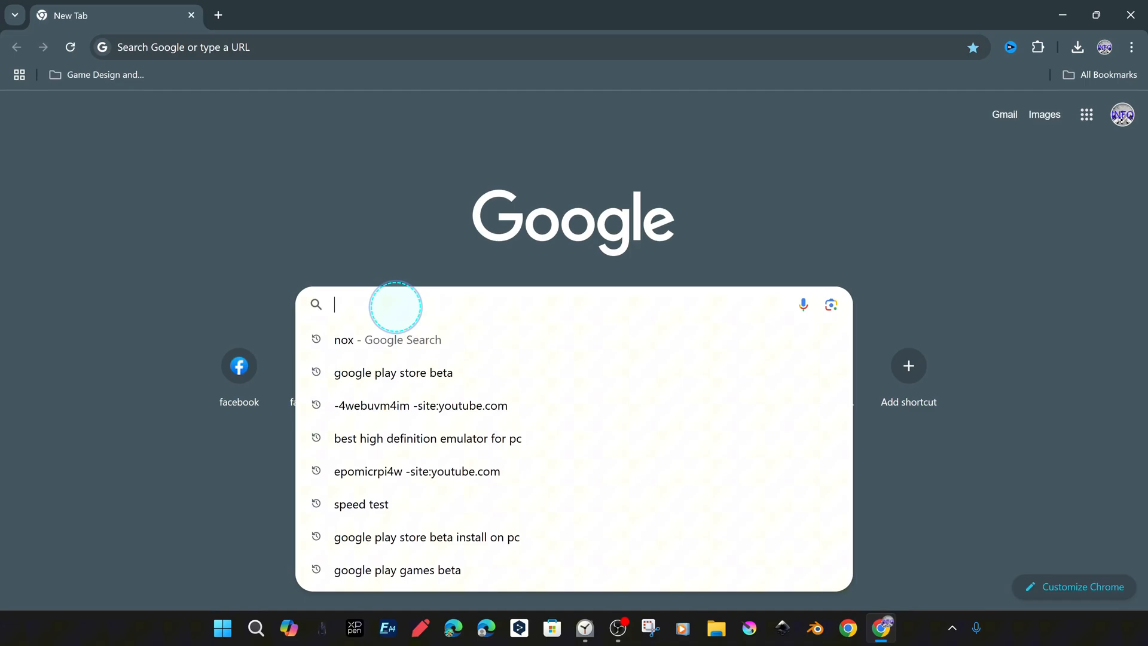
Step: Search Google for 'bluestacks 5' and scroll through the results
text(bloop opera)
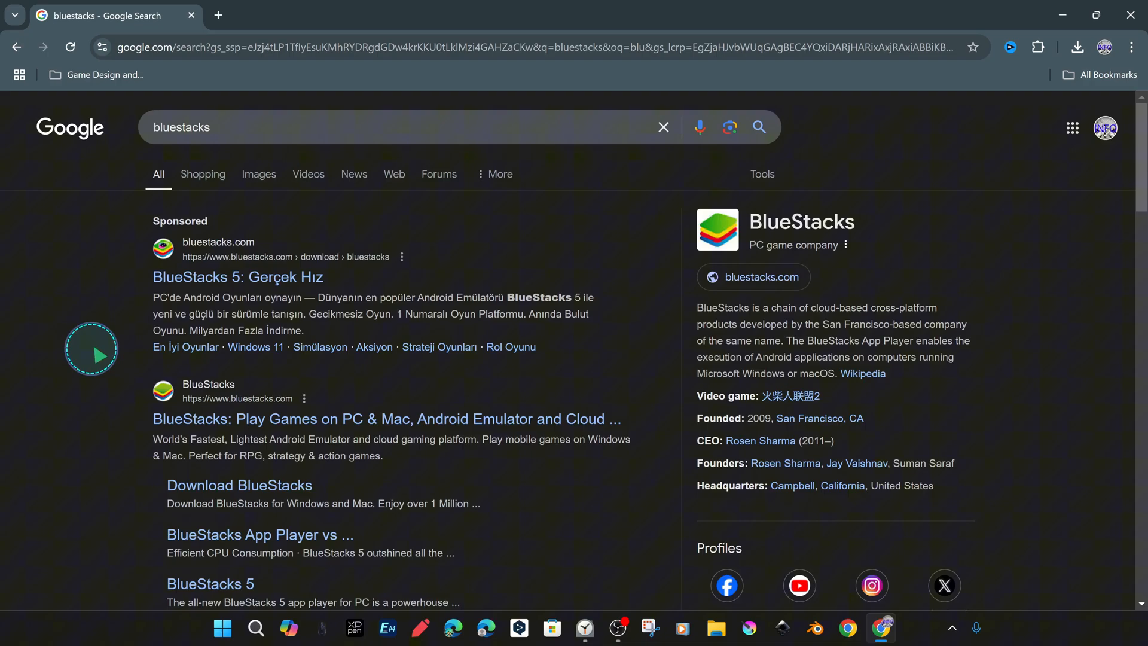
mouse_move(307, 418)
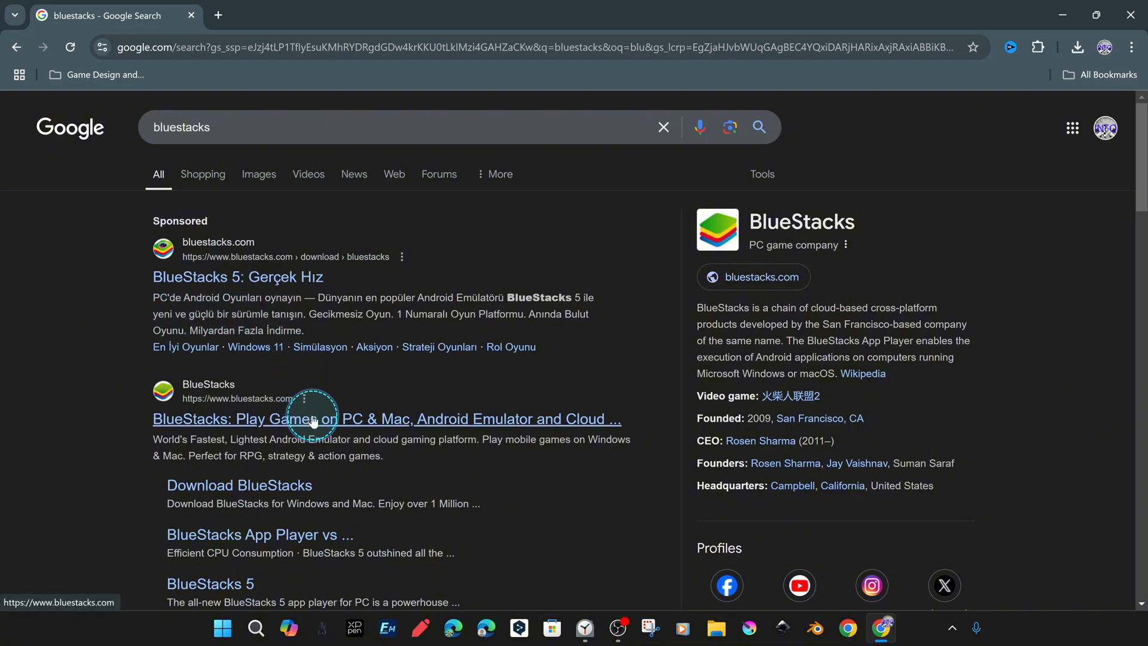
scroll(down, 3)
text( 5)
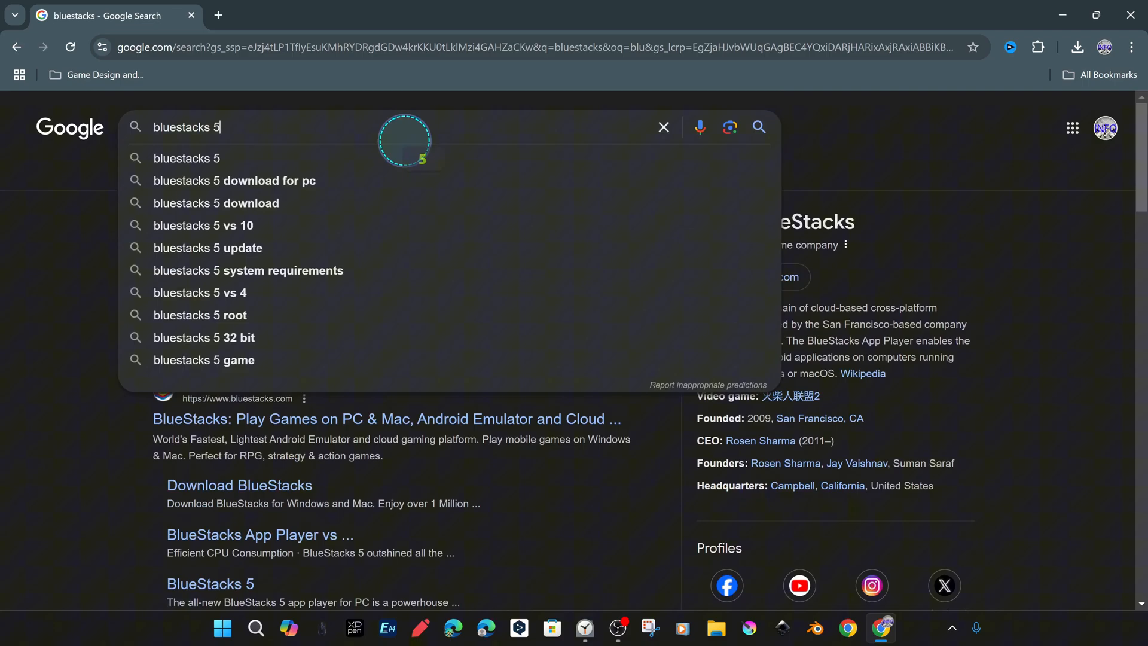
key(Return)
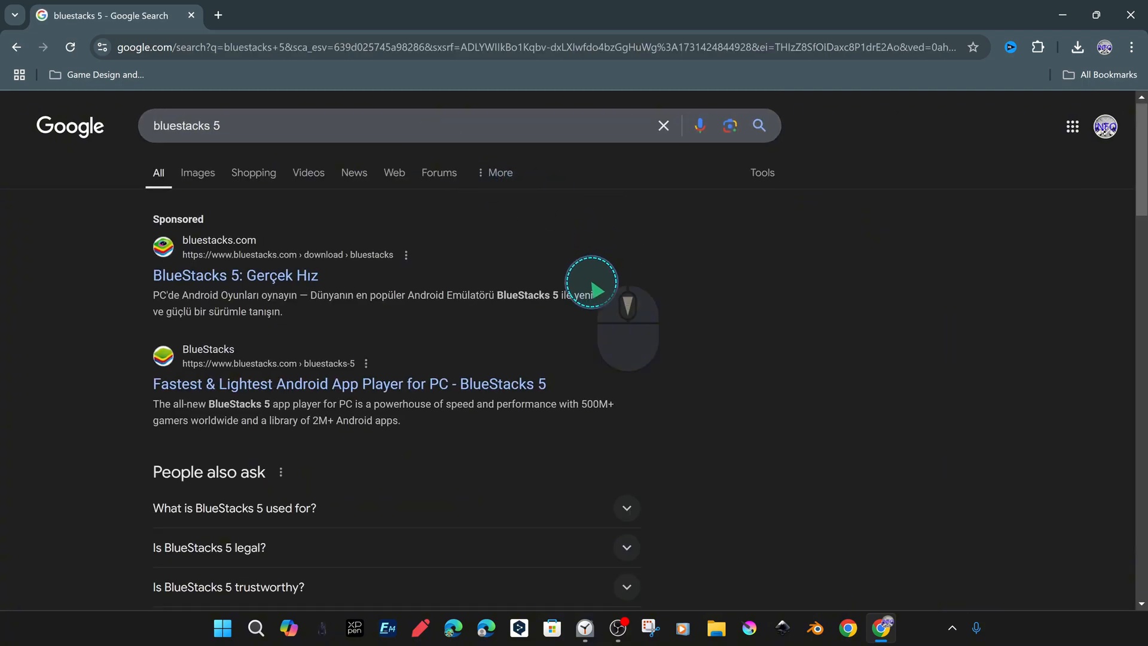
scroll(down, 3)
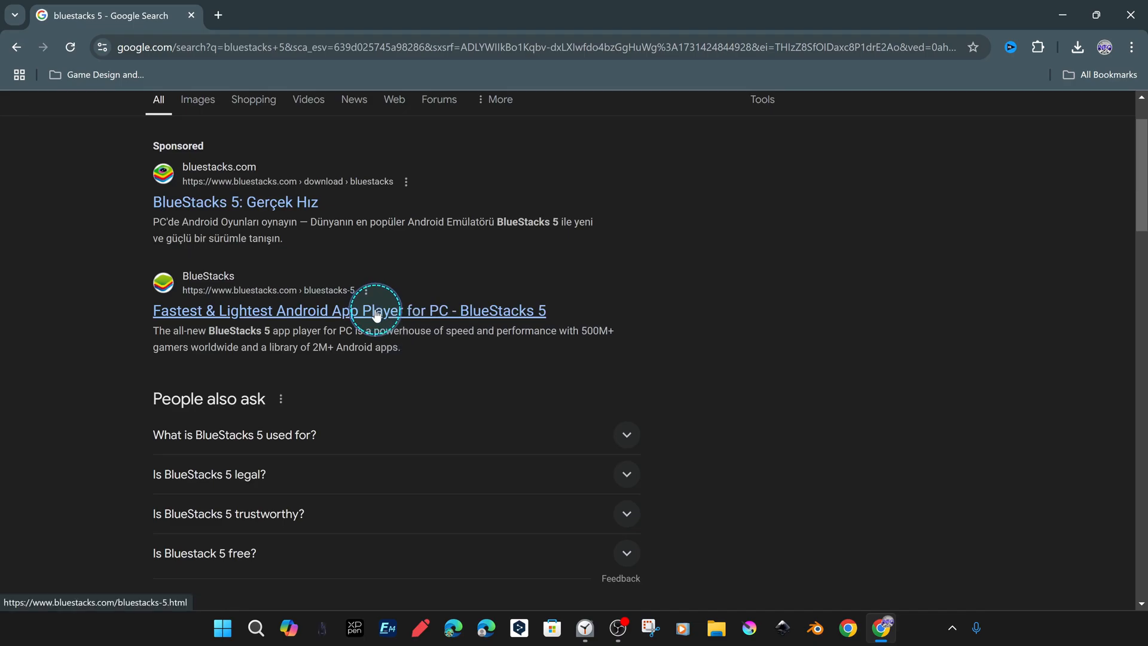
Step: Download the installer from the BlueStacks 5 page and show it in the Downloads folder
click(349, 310)
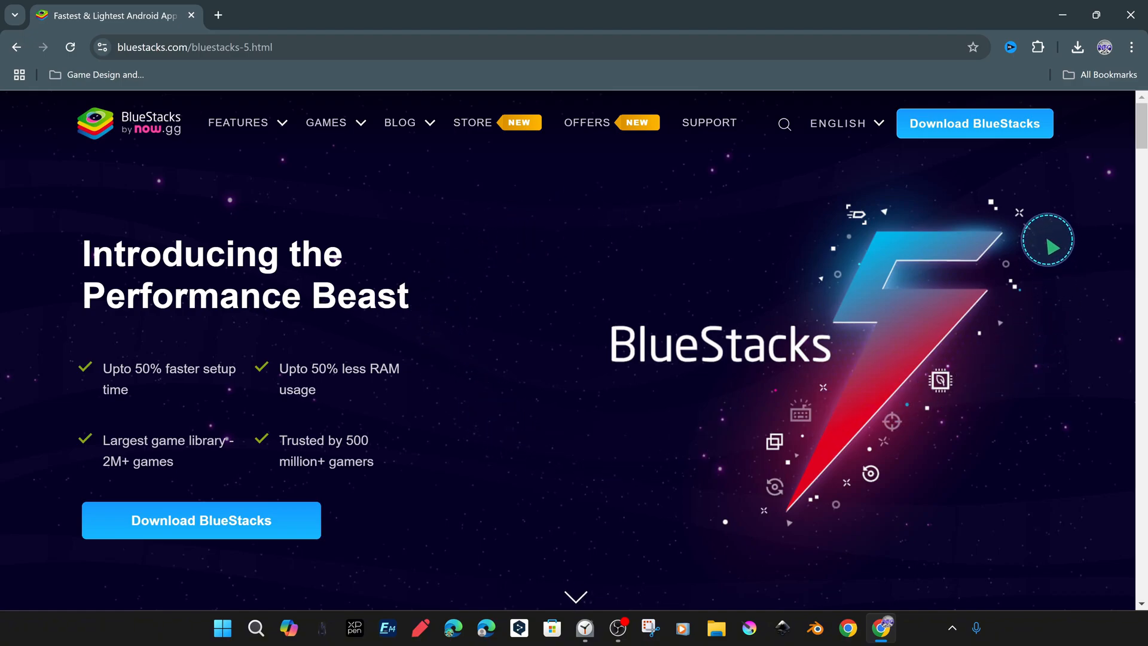
scroll(down, 3)
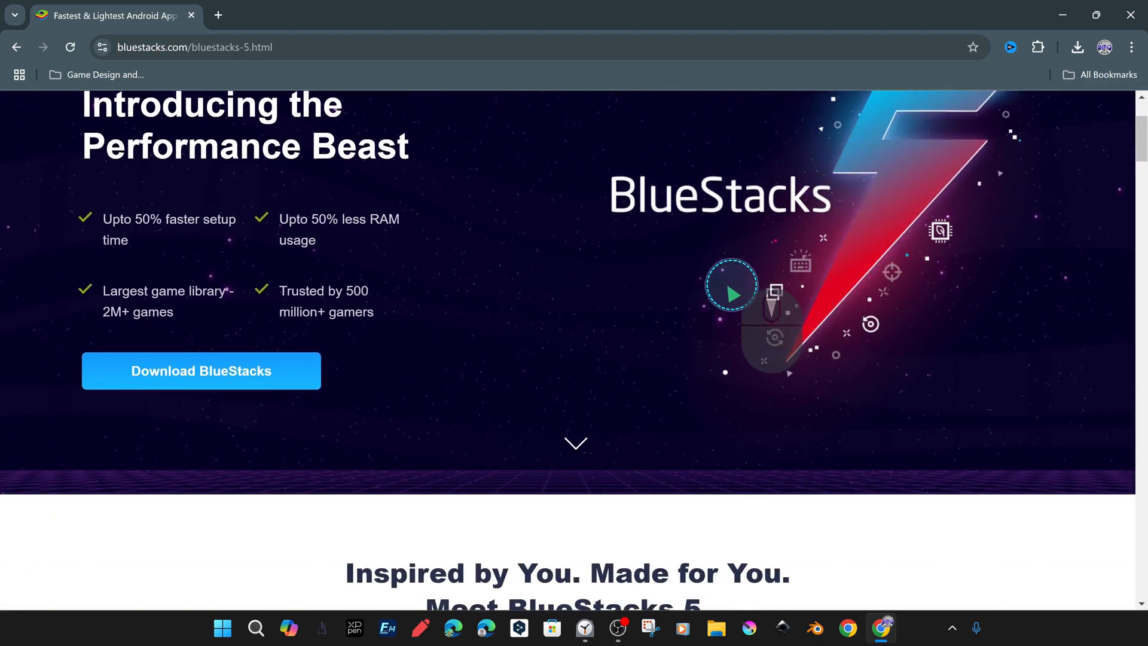
scroll(up, 3)
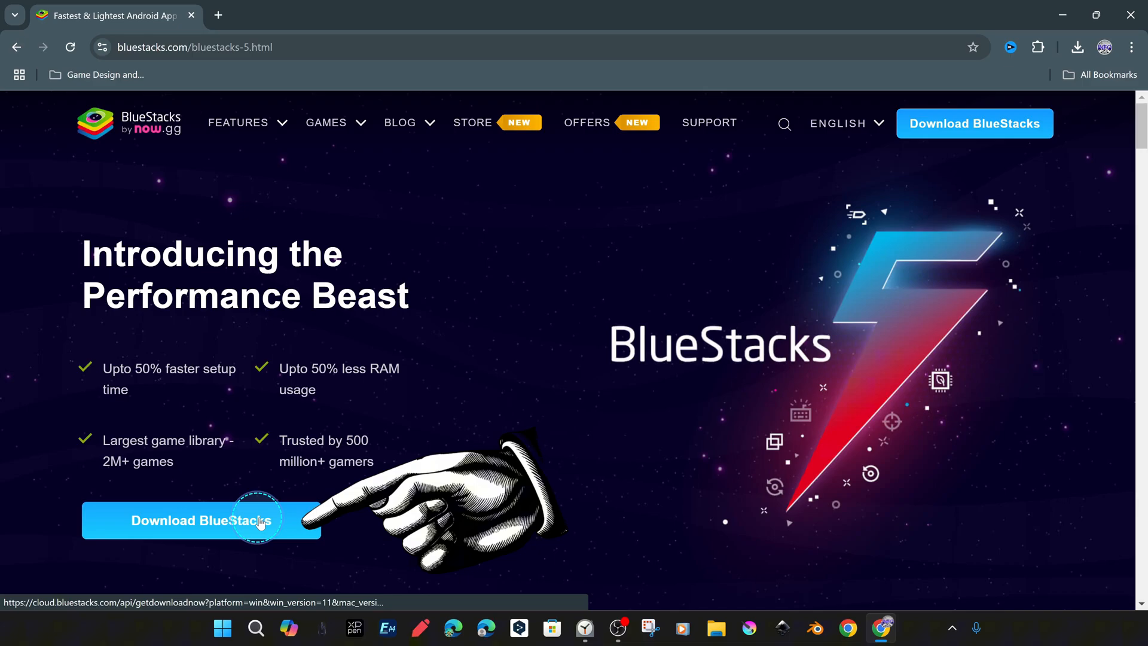
click(201, 520)
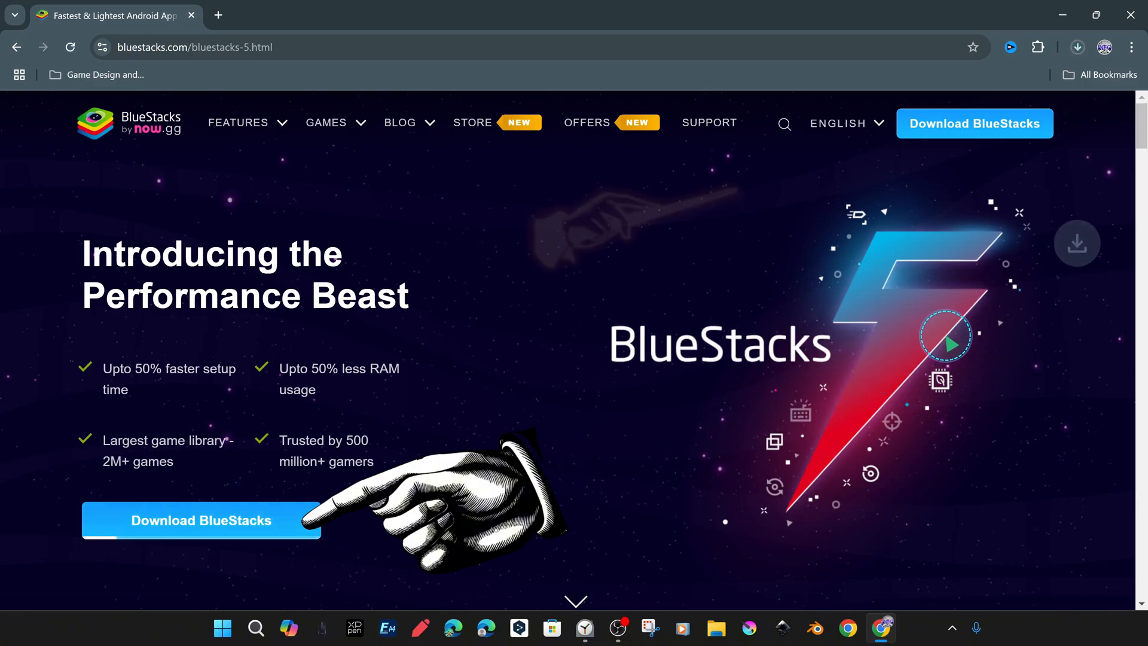
click(201, 520)
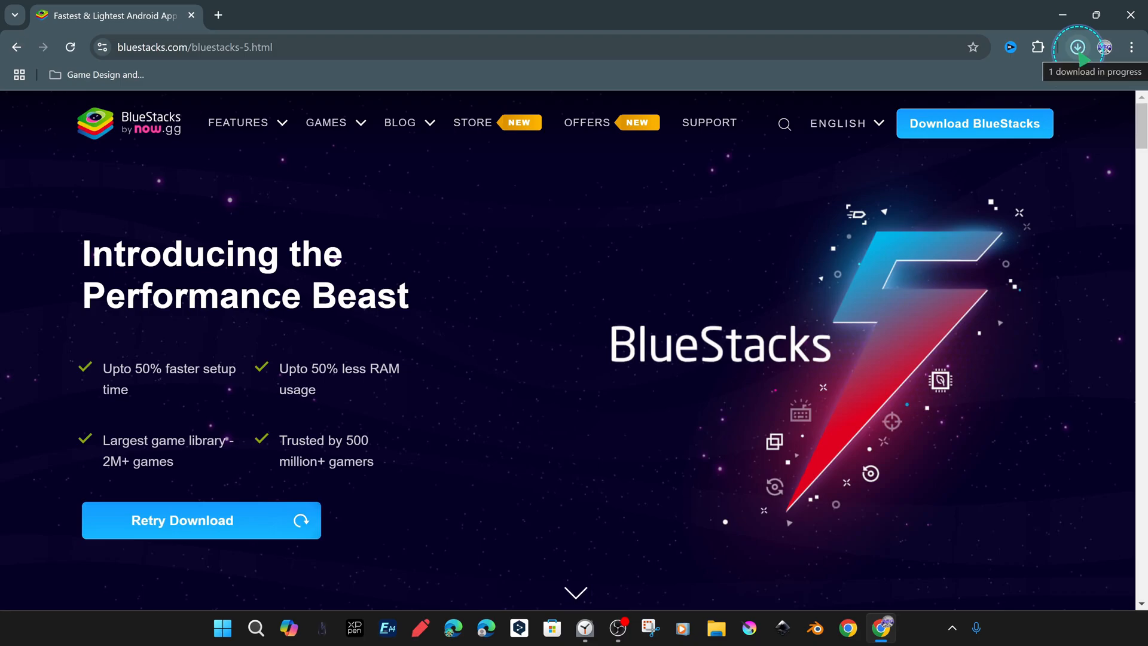
click(1077, 46)
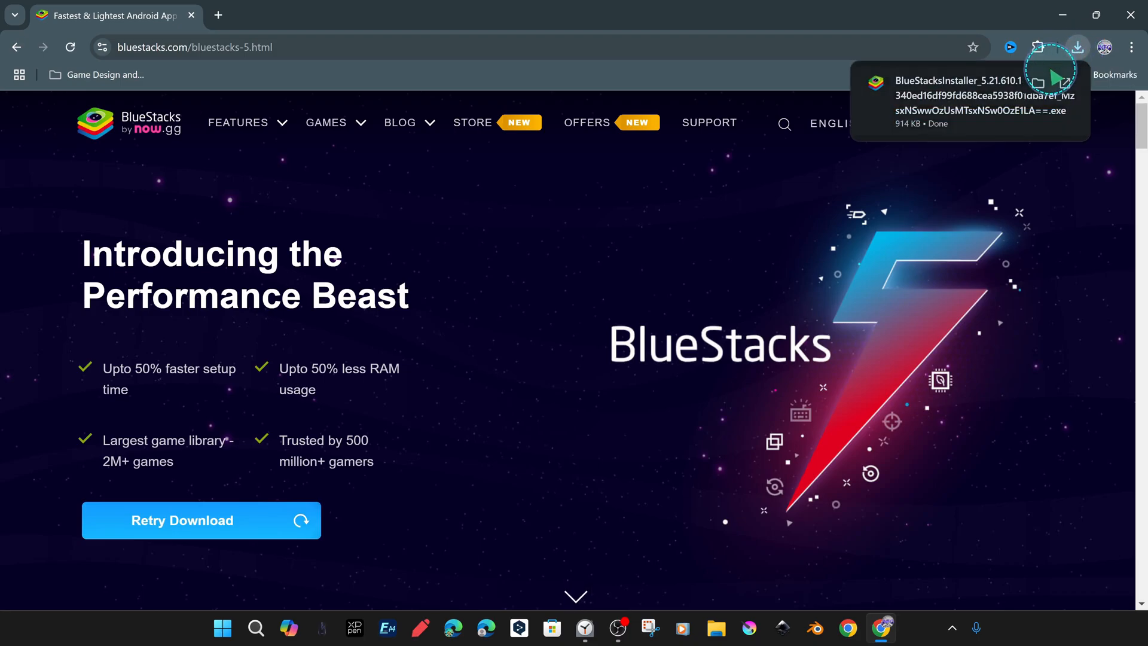
mouse_move(1038, 83)
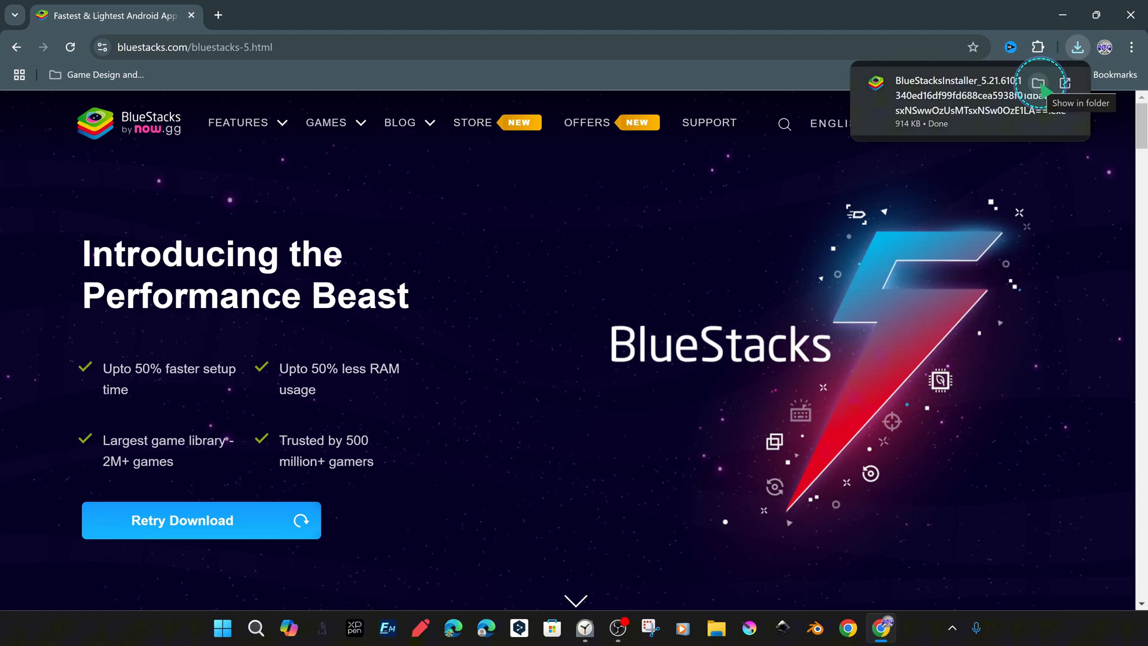
click(1040, 82)
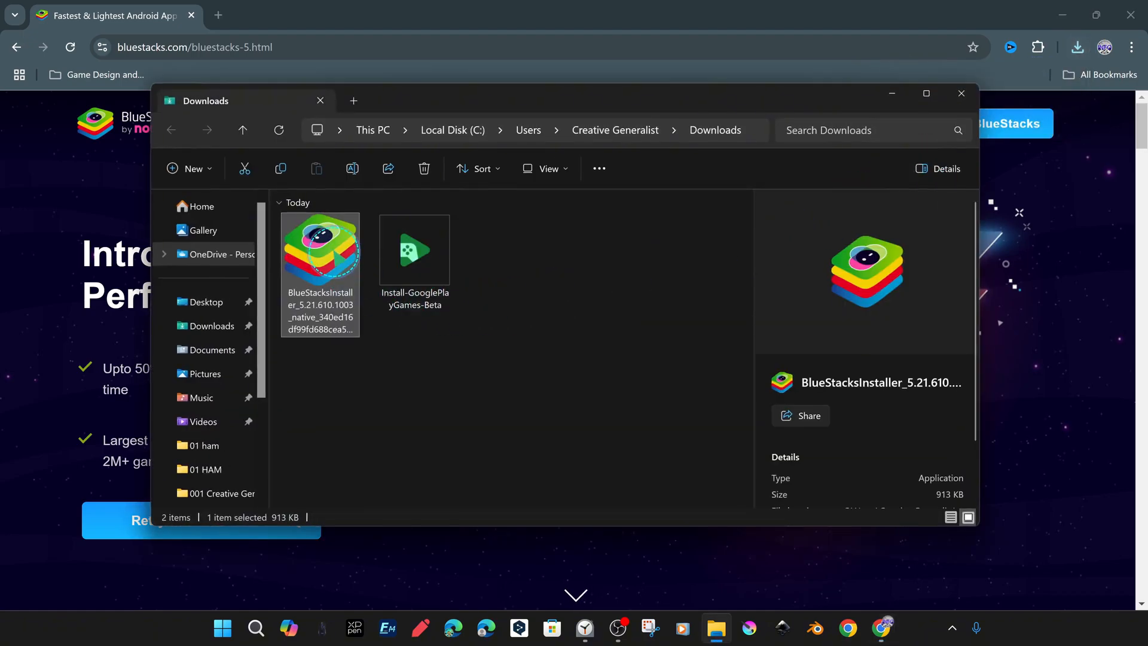
Step: Run the installer, update to BlueStacks 5.21.610.1003 and accept the terms of use
click(414, 249)
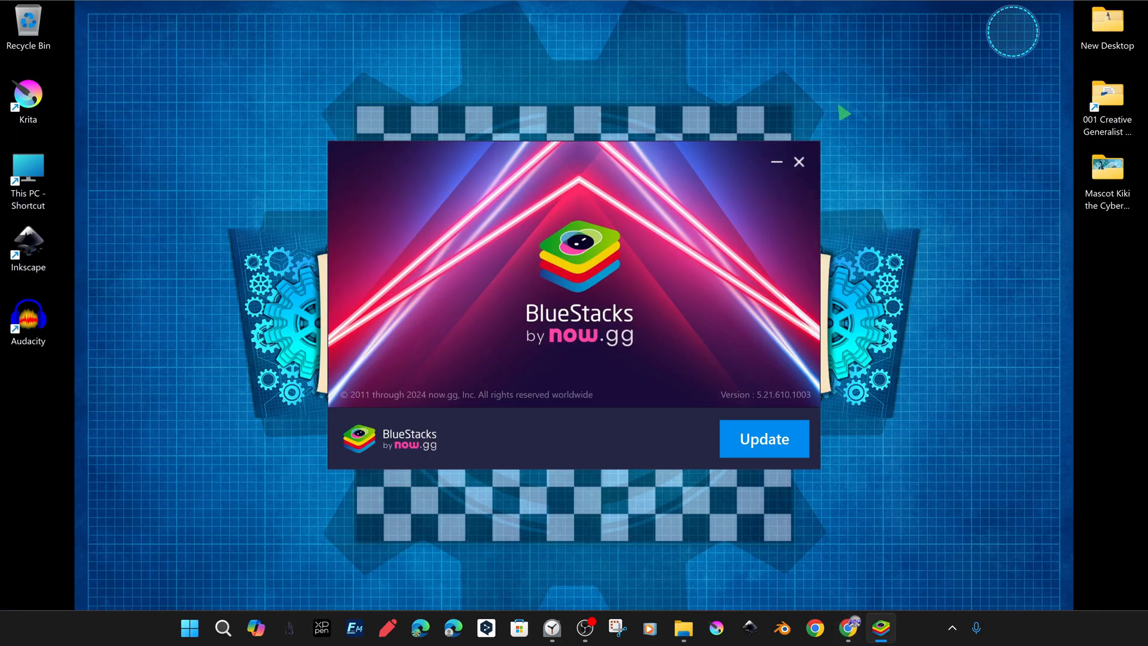
mouse_move(599, 419)
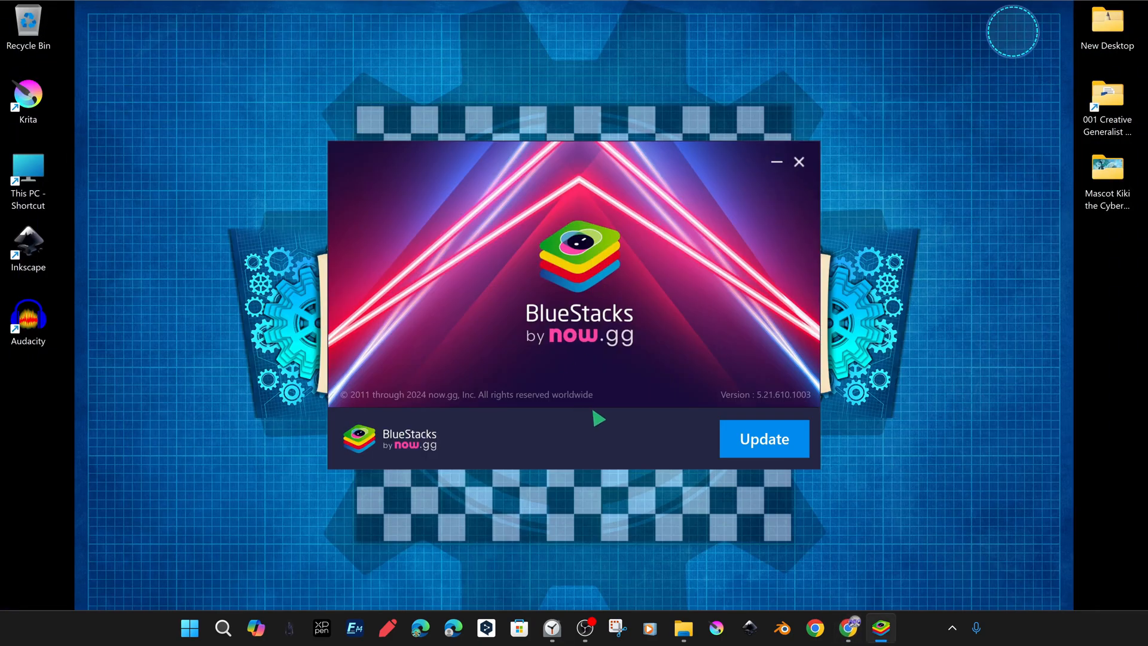
mouse_move(742, 441)
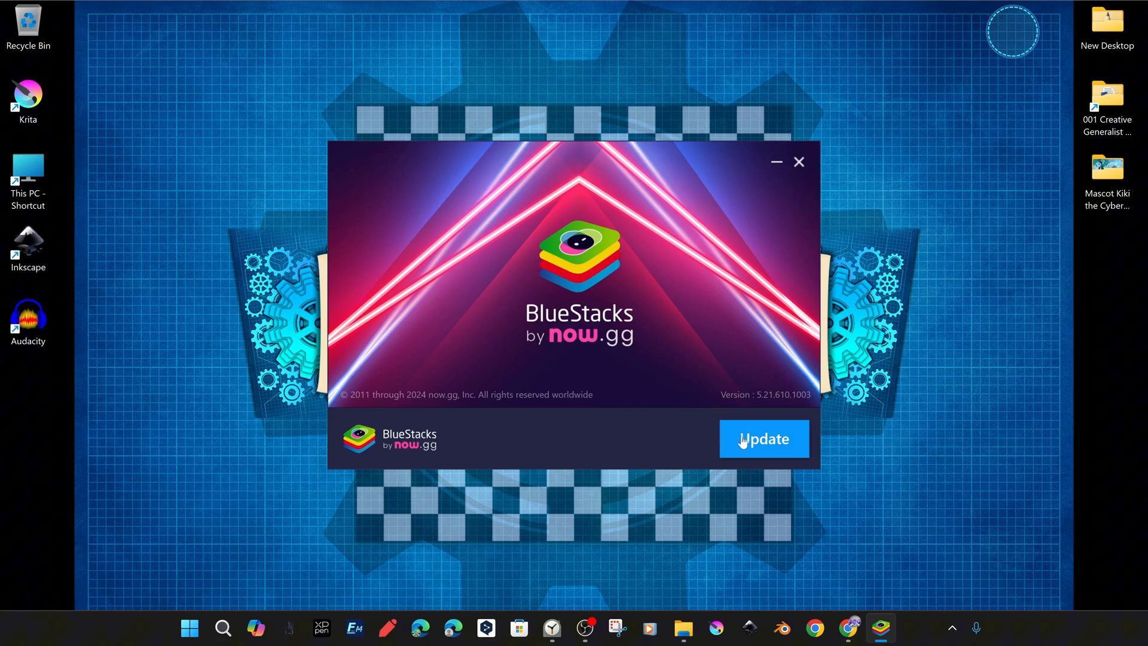
click(763, 440)
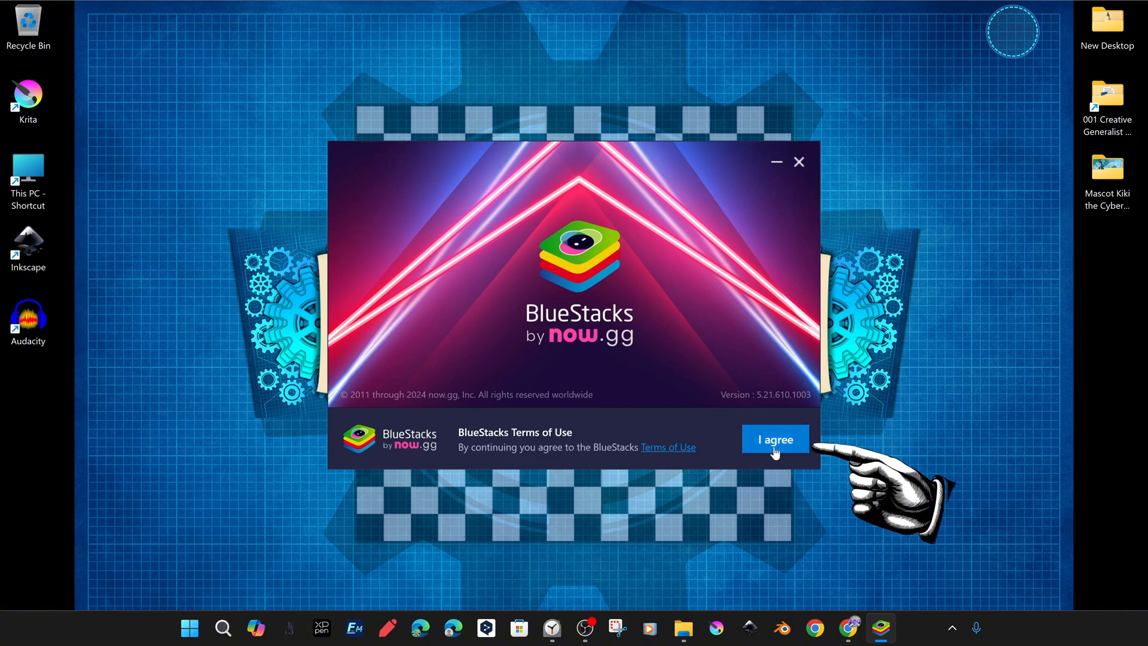
click(775, 440)
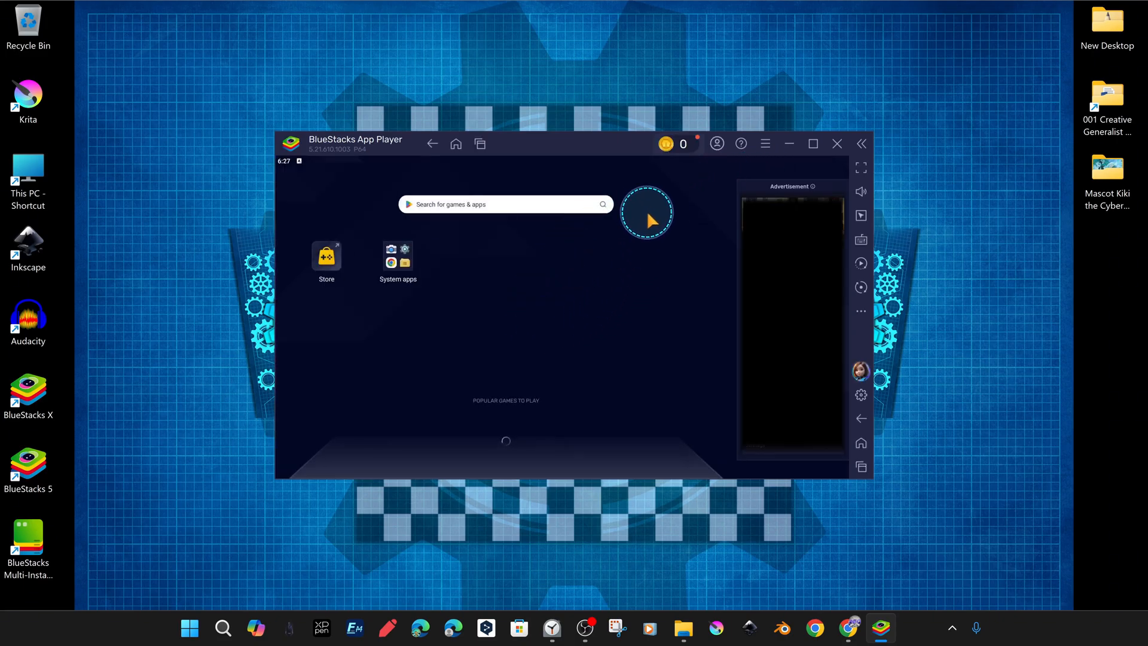
Step: Maximize the App Player window and open Settings on the Performance page
click(812, 144)
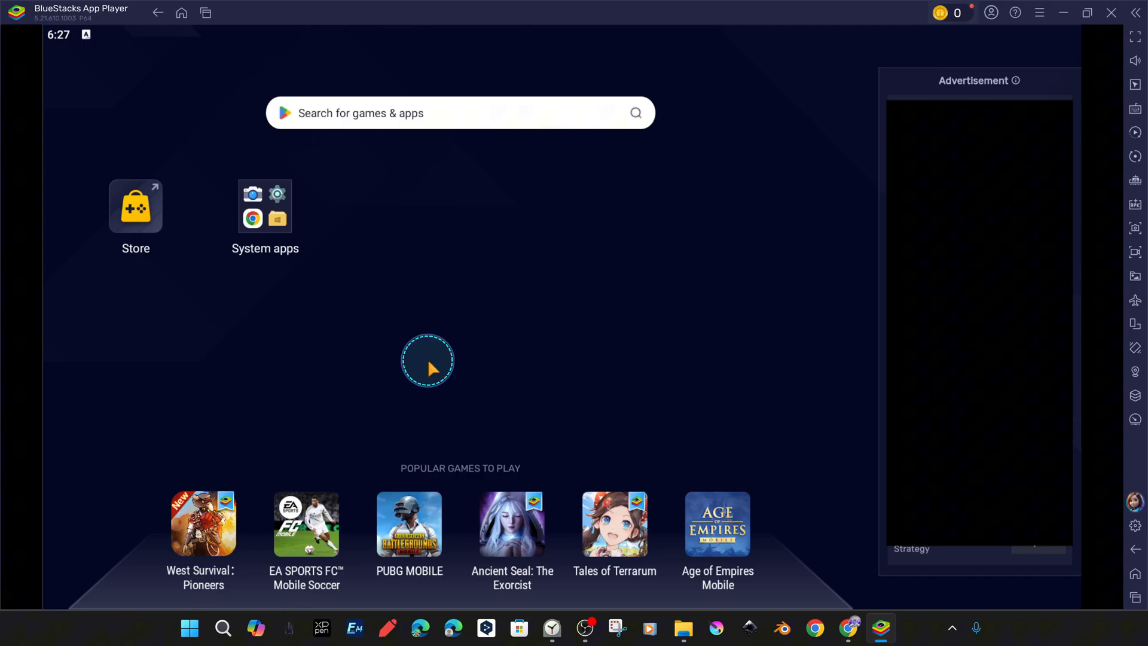
mouse_move(1091, 20)
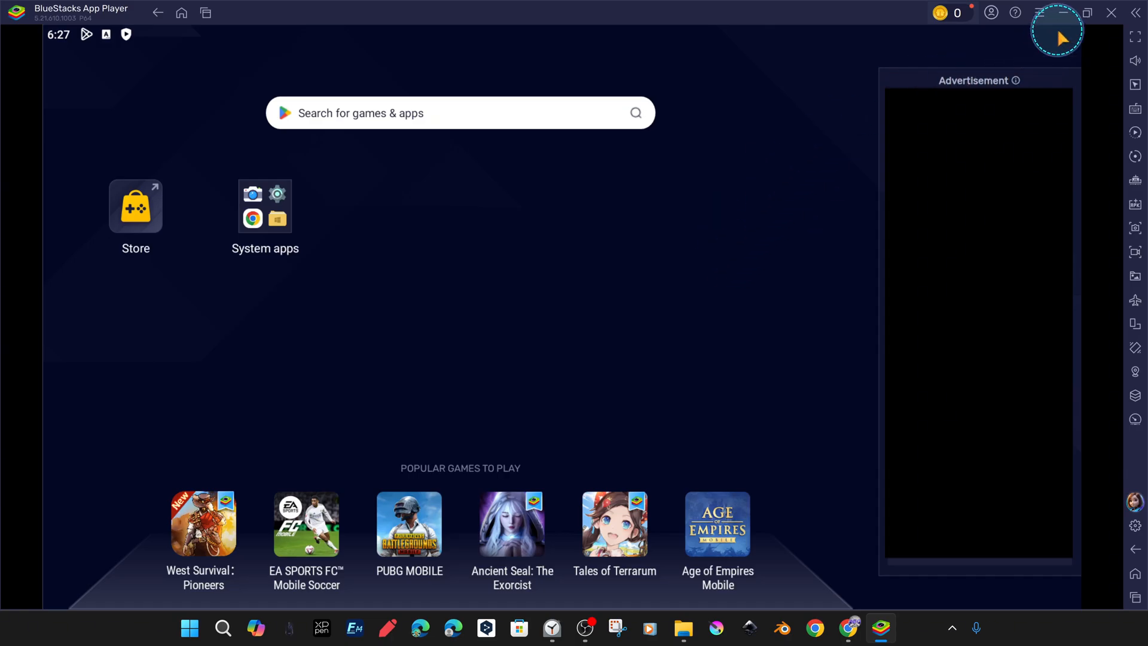
click(1087, 12)
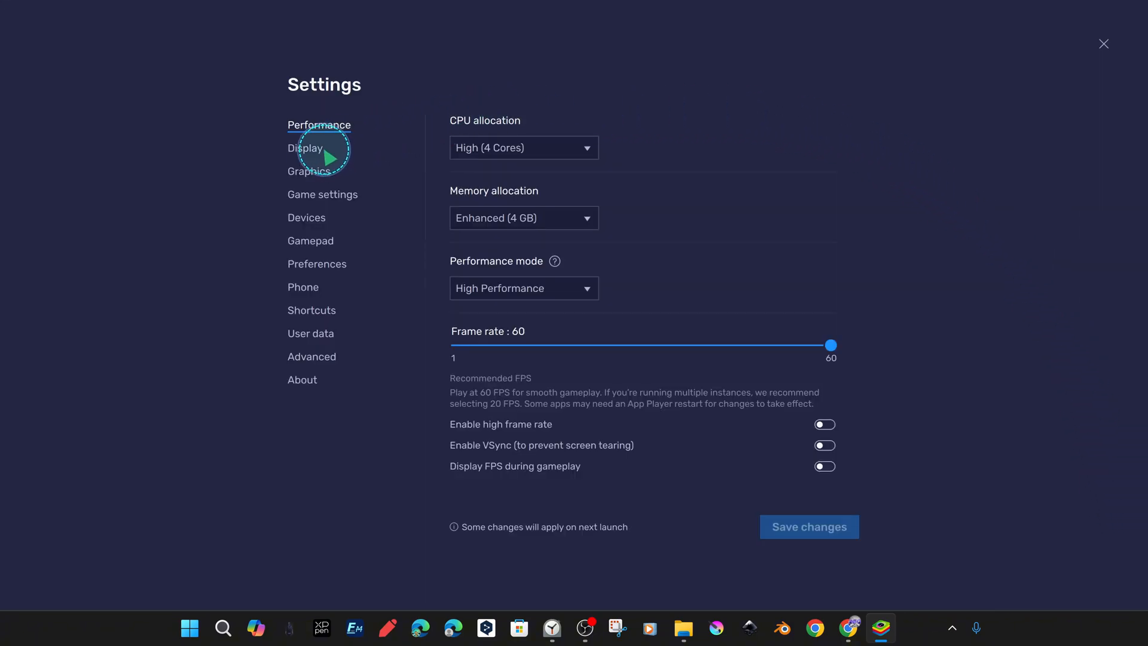
Step: Allocate 6 CPU cores and High (8 GB) memory to the emulator
click(523, 148)
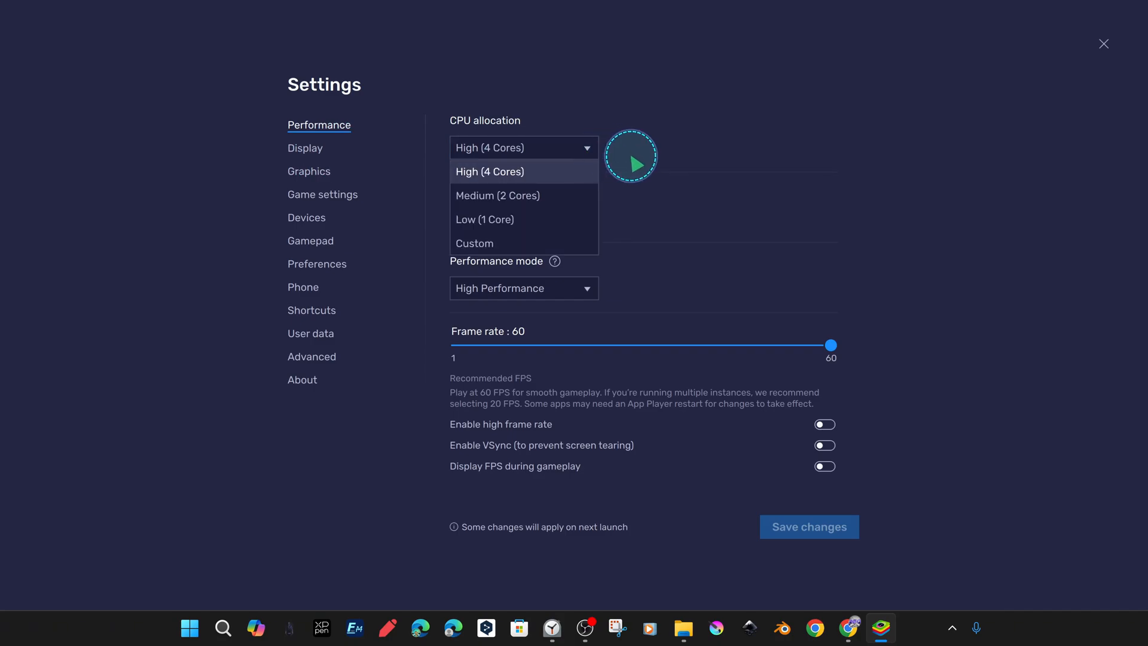
click(474, 244)
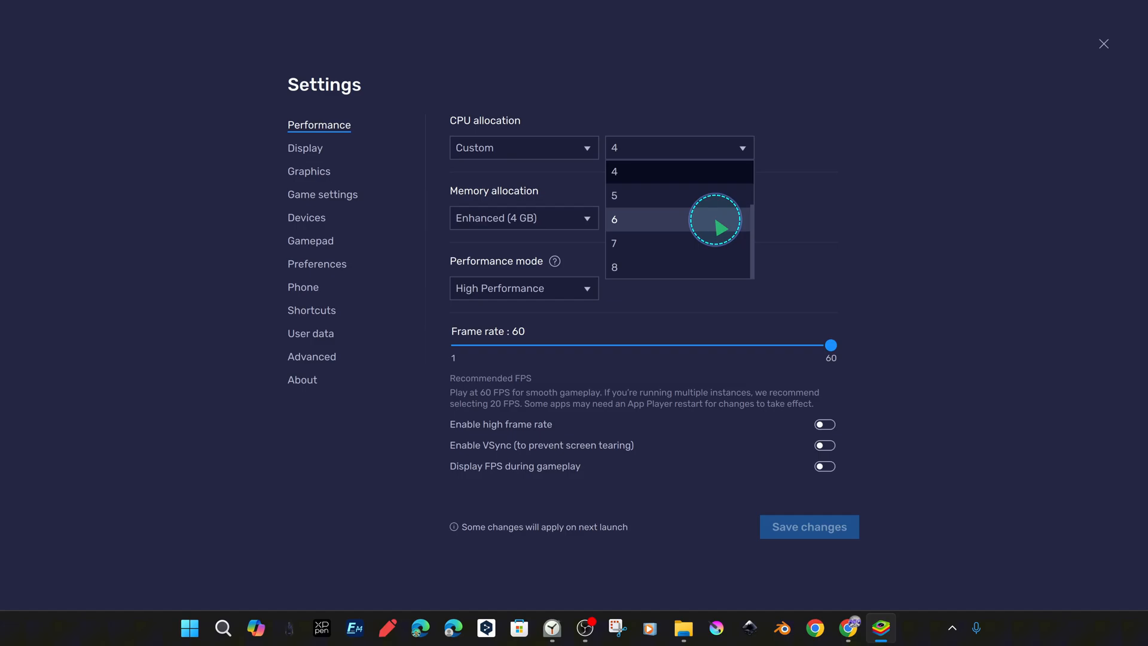
click(614, 218)
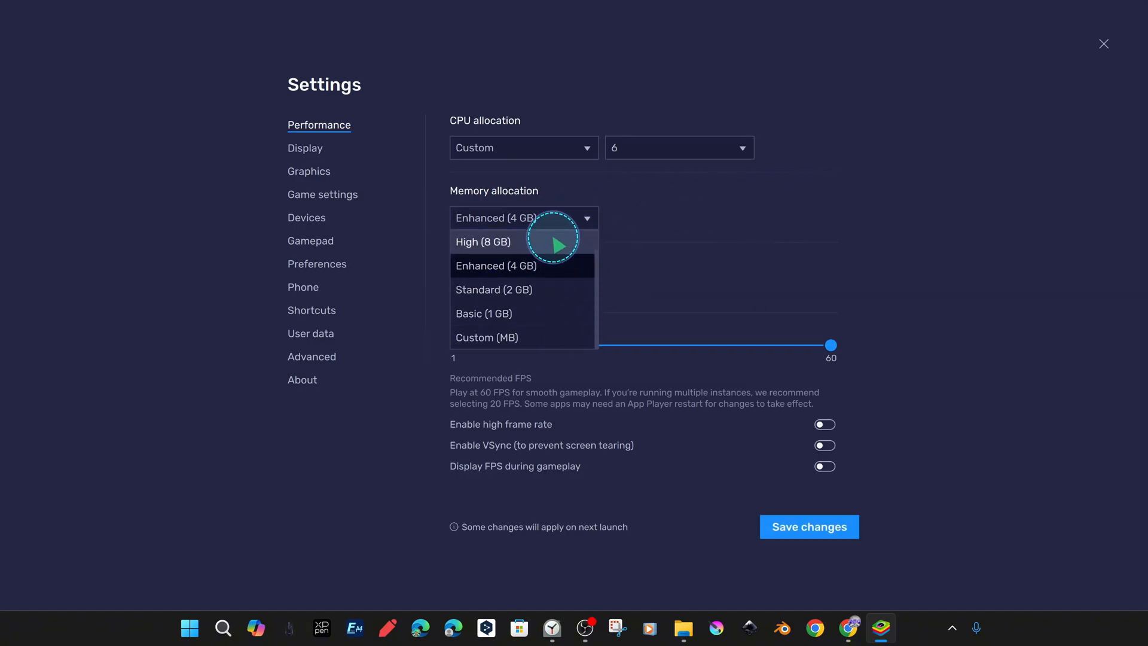
mouse_move(524, 290)
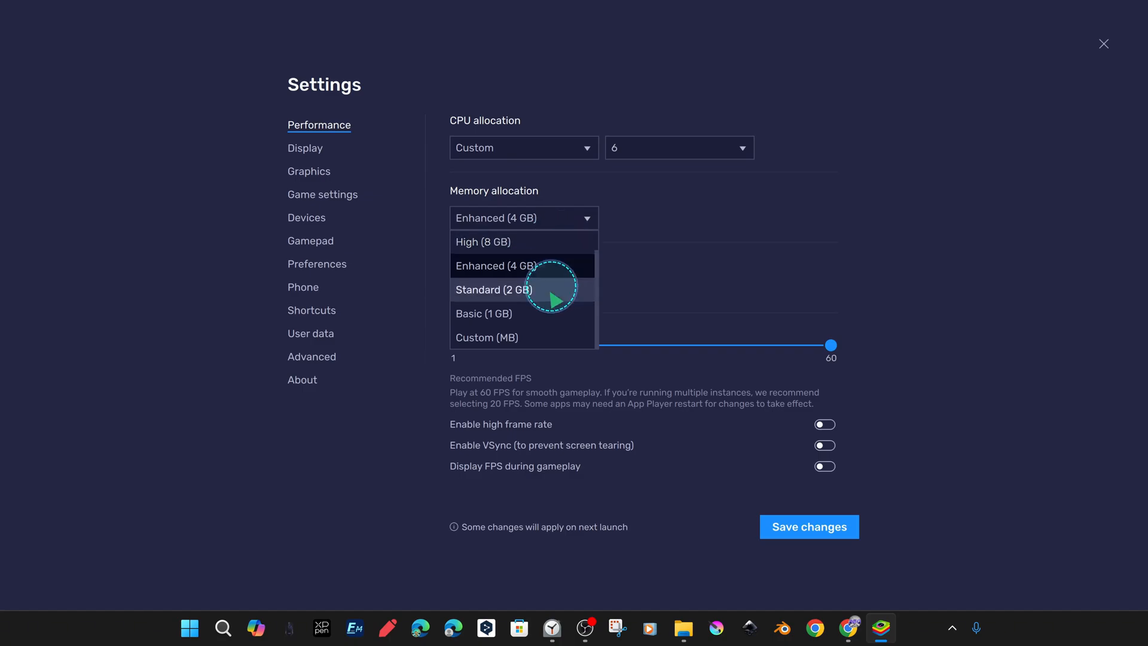
click(486, 337)
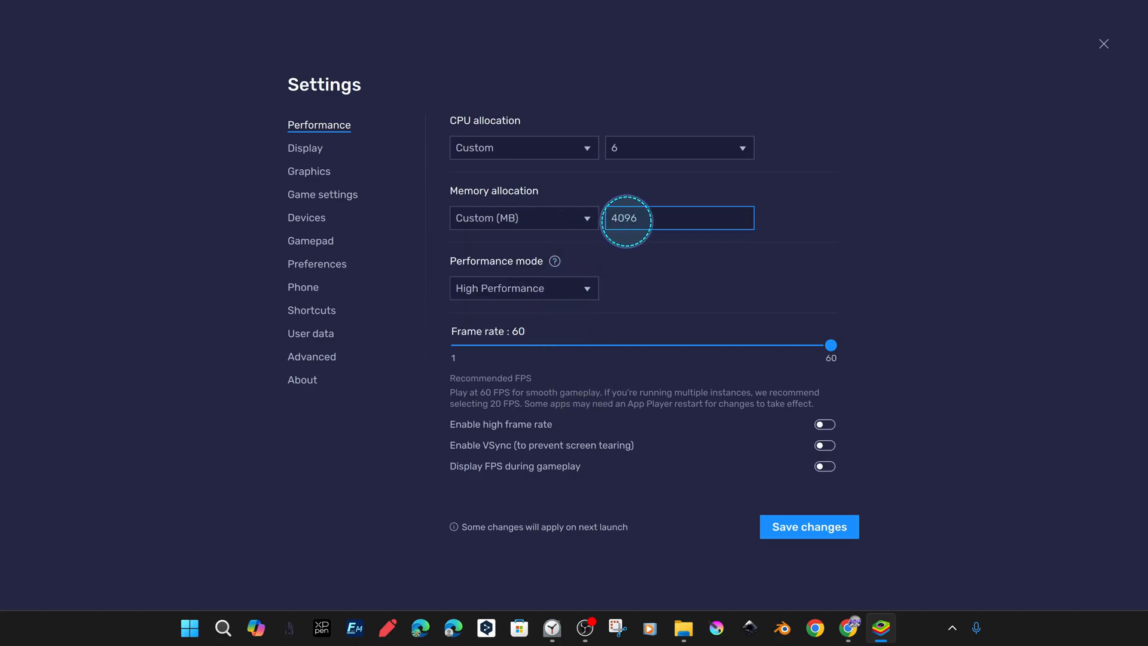
mouse_move(683, 216)
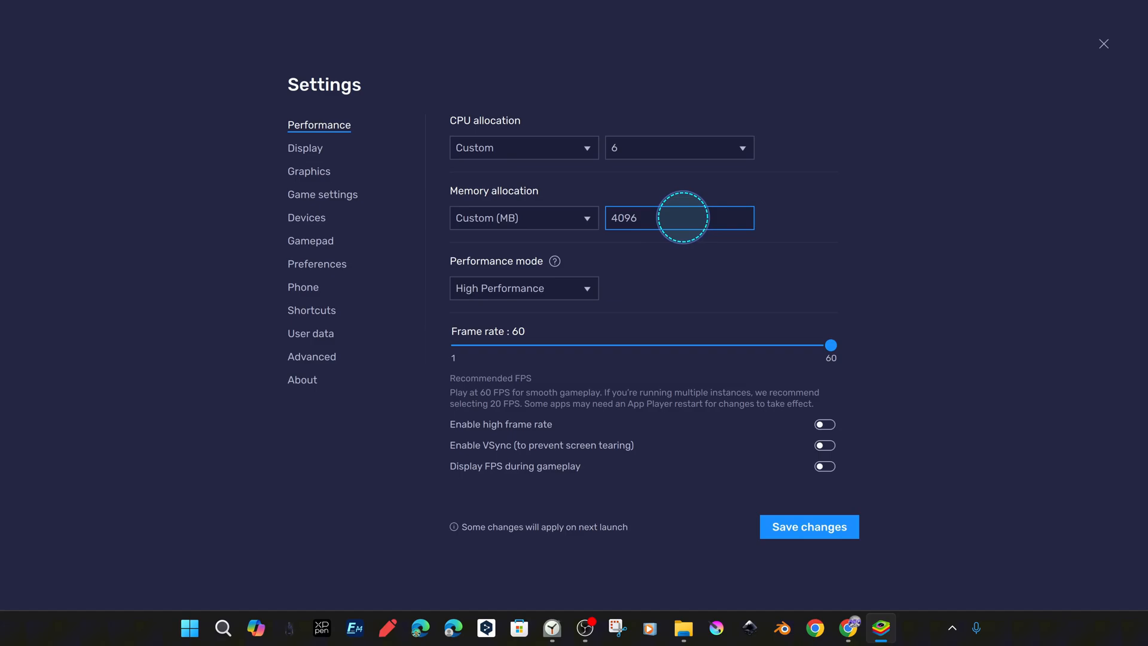
click(523, 218)
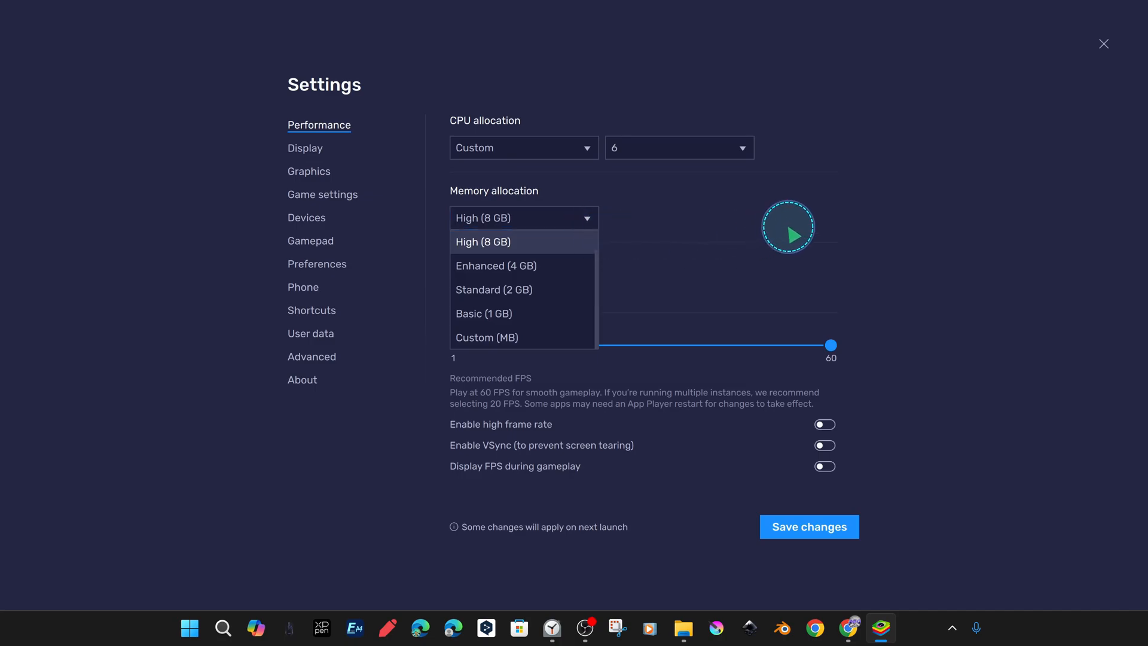
click(482, 241)
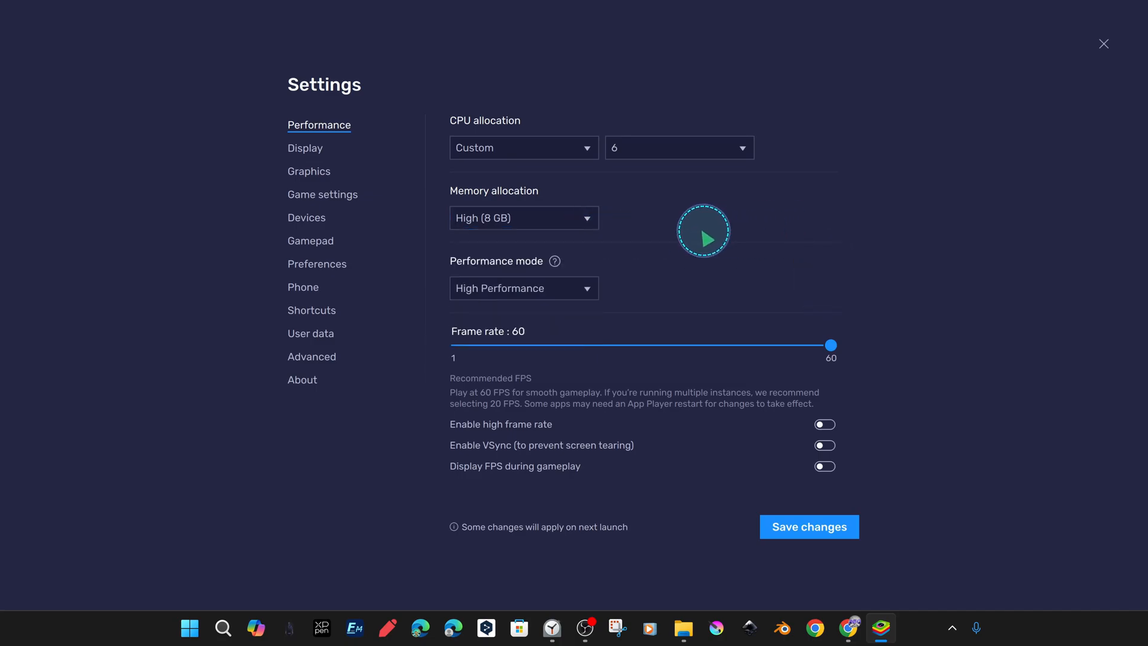
Step: Keep High Performance mode and enable VSync and the FPS display
click(522, 287)
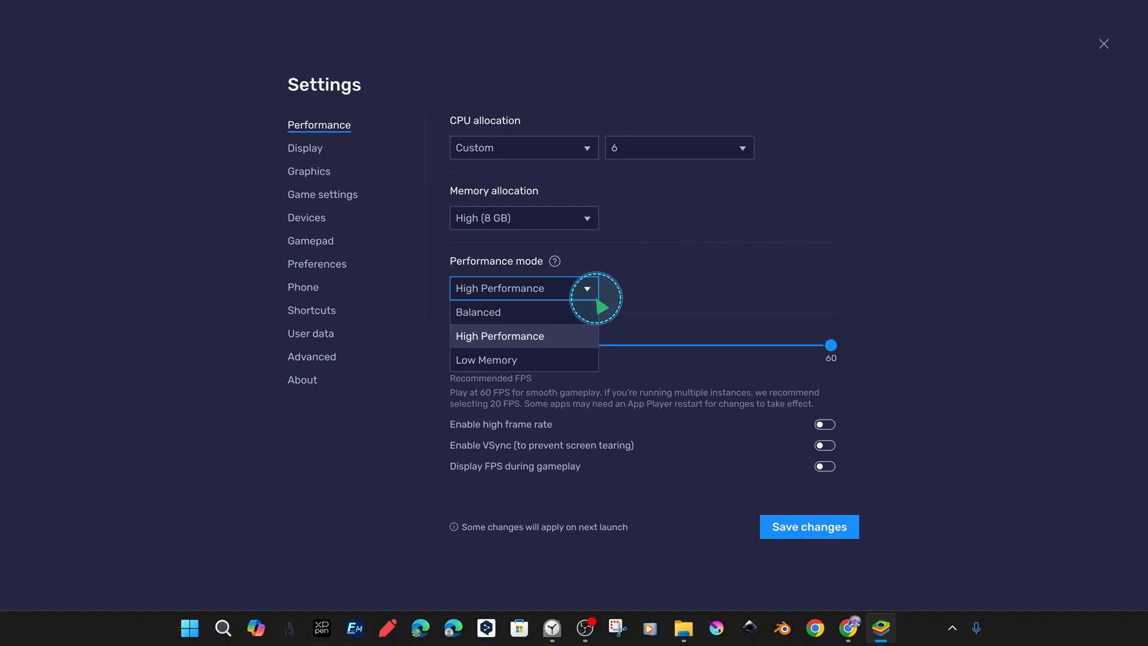
click(500, 336)
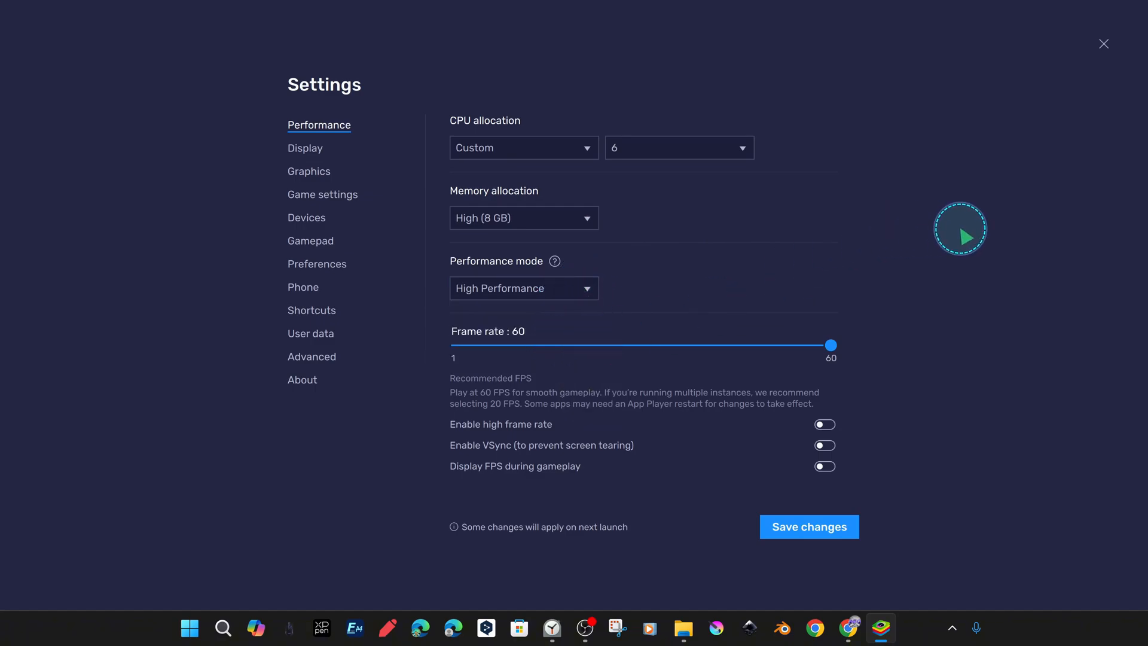
mouse_move(833, 432)
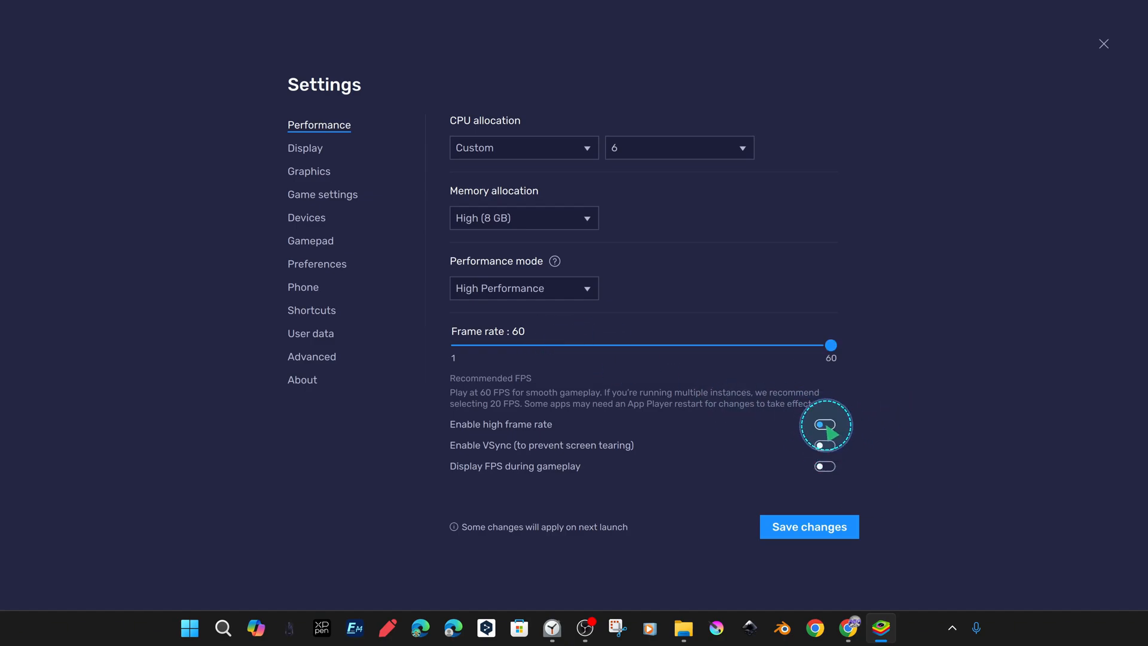
click(825, 424)
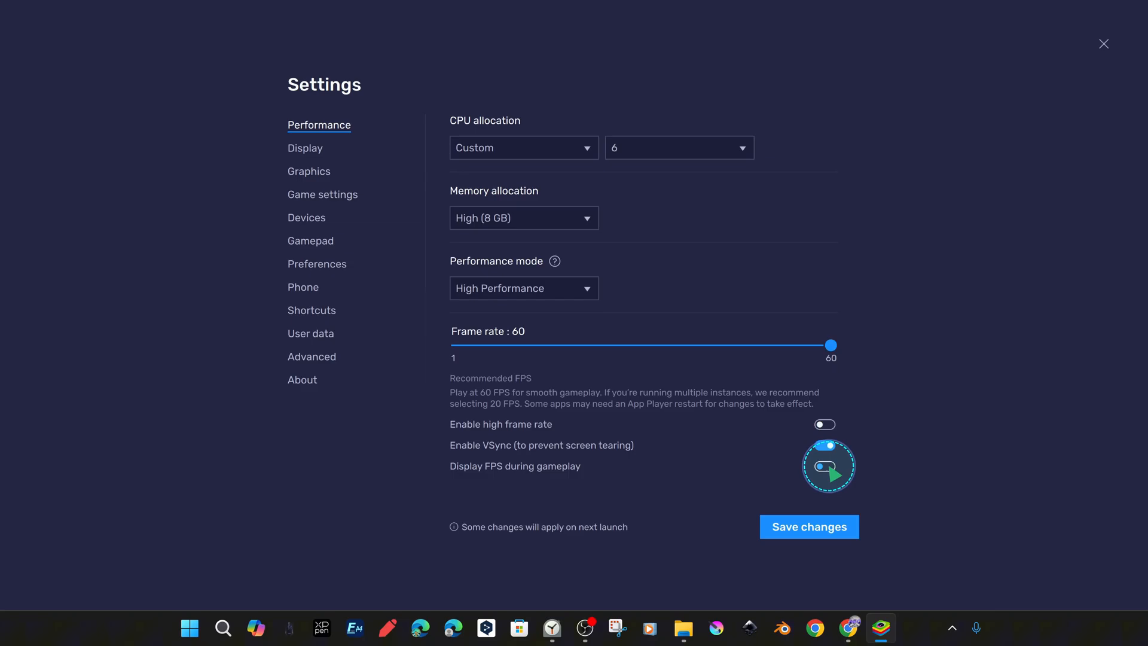
click(304, 148)
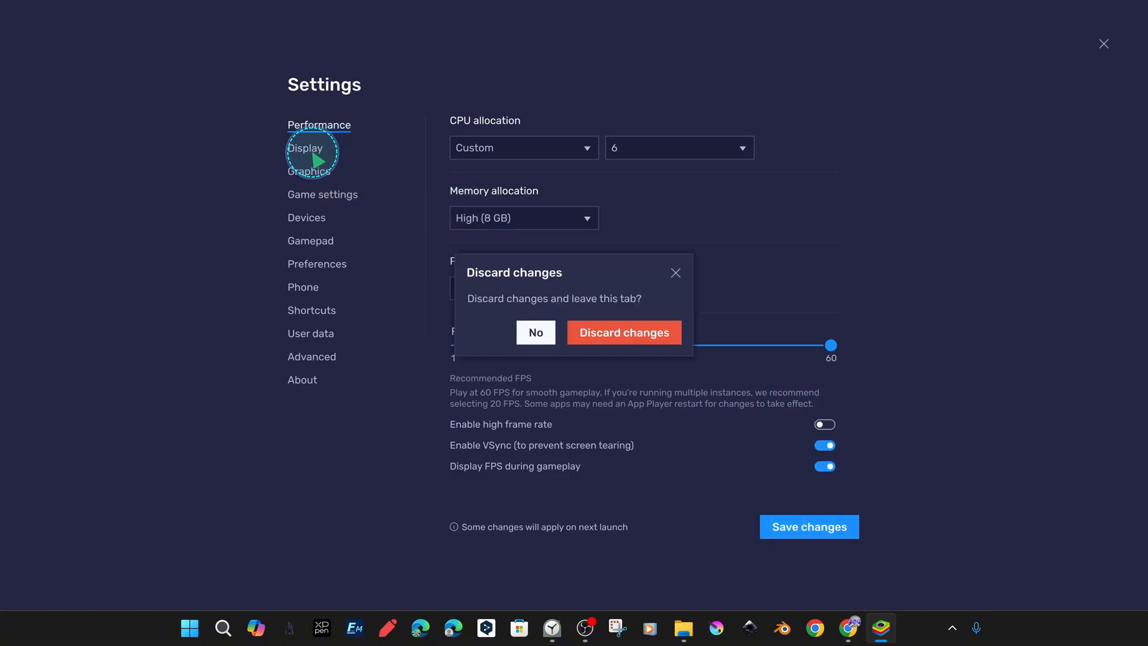
Step: Change further Settings options and view the gamepad settings
click(624, 332)
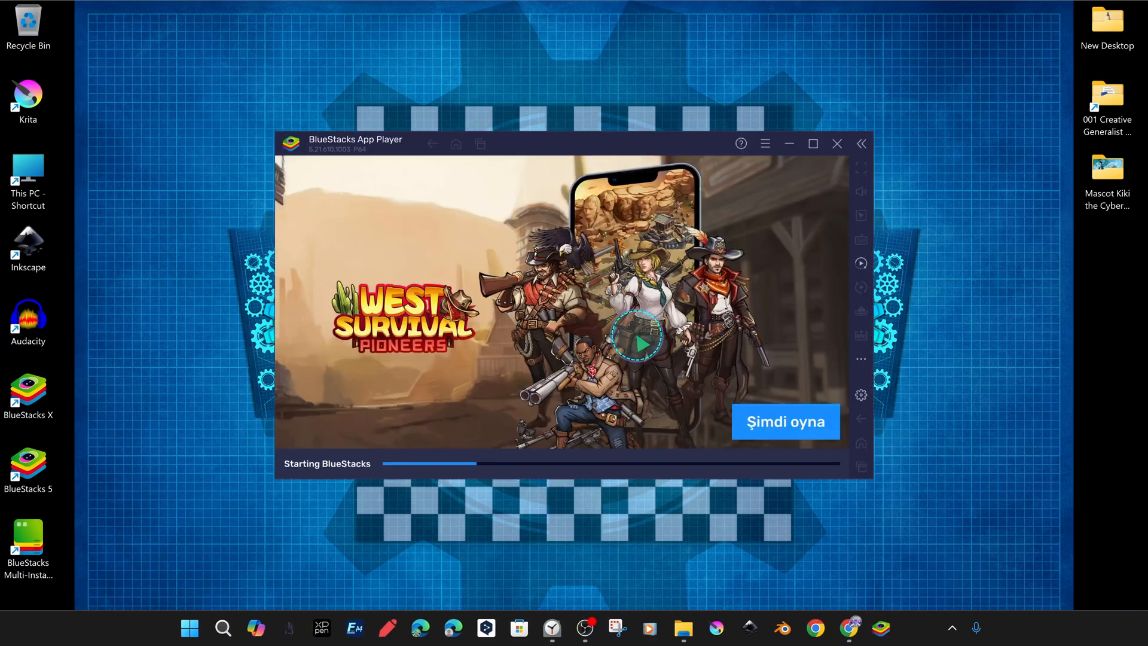
click(861, 394)
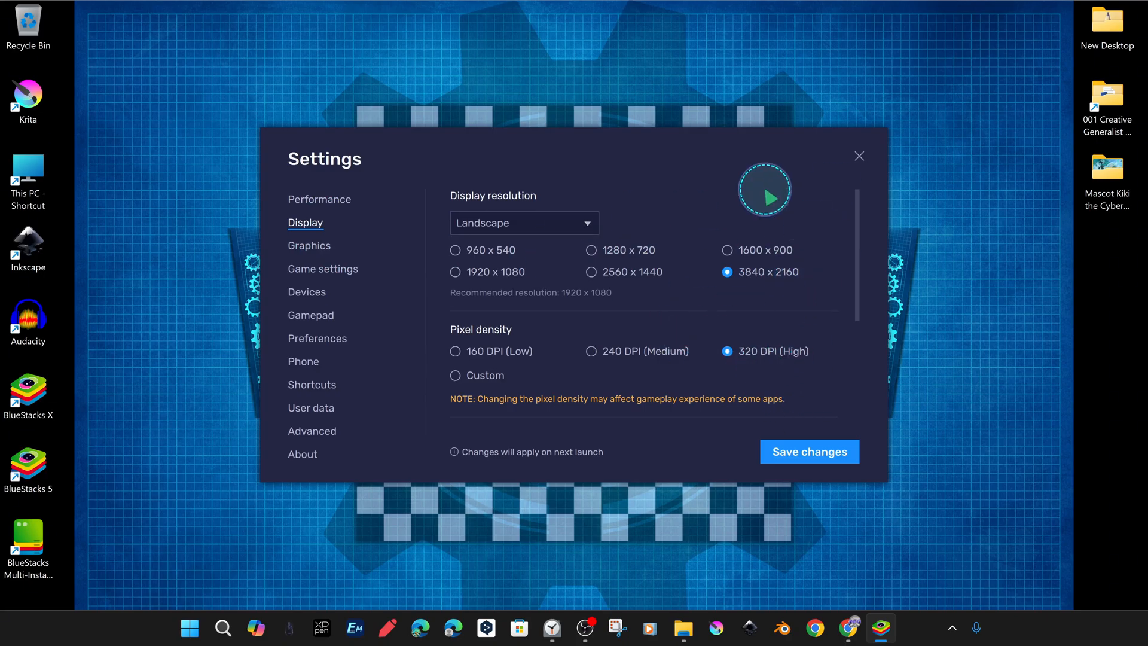
click(808, 451)
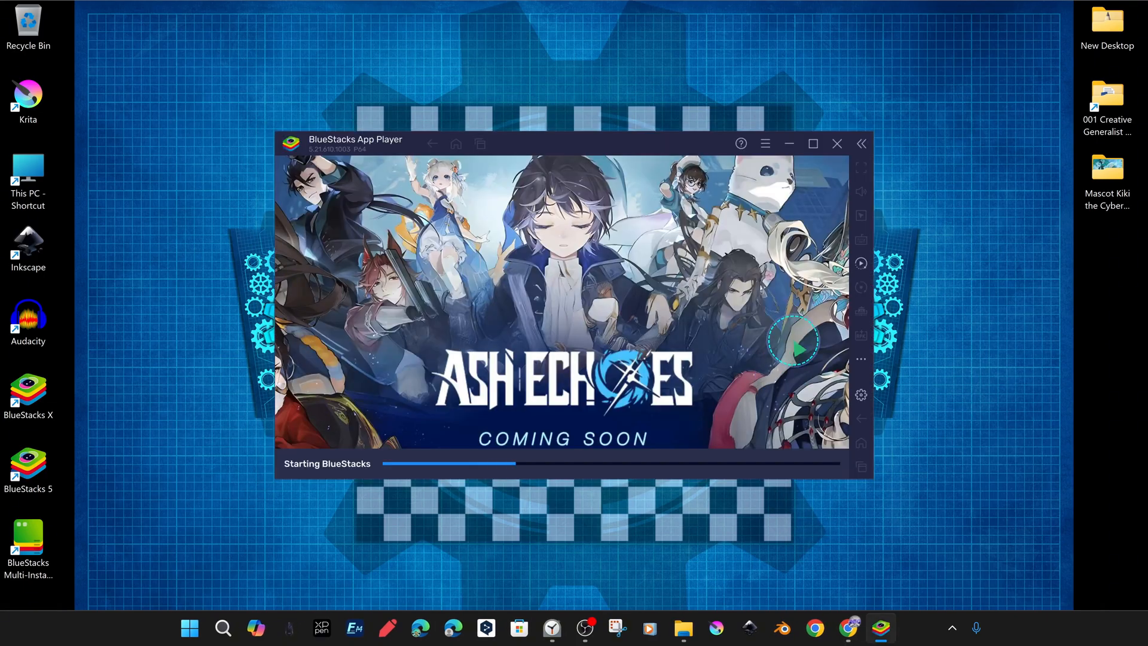
click(861, 395)
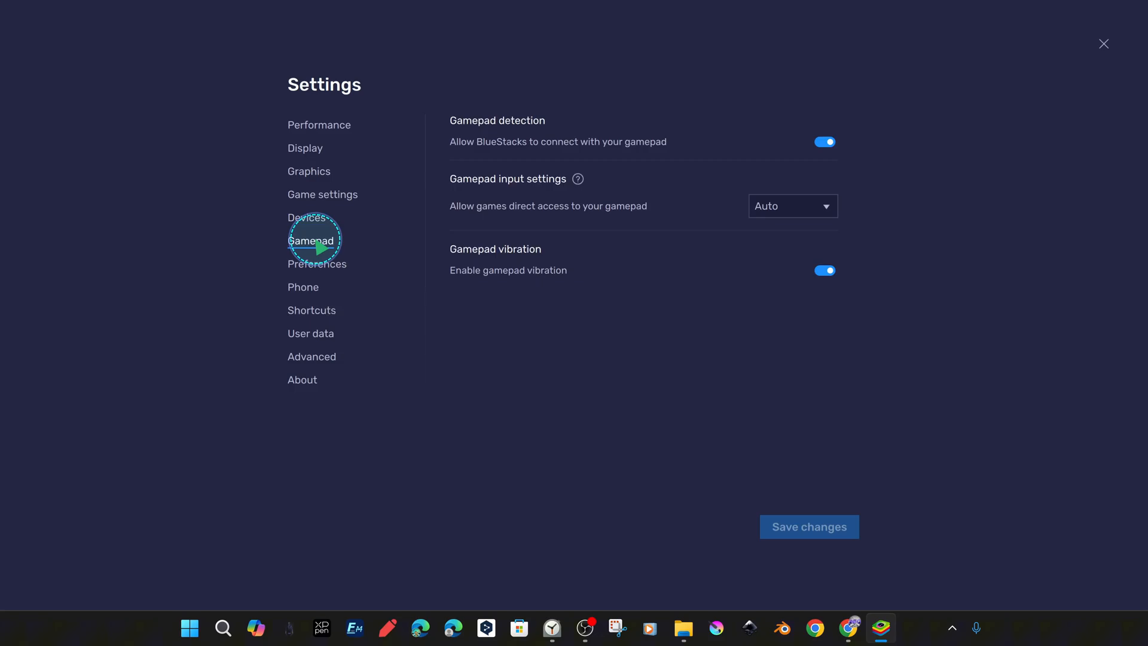
click(303, 287)
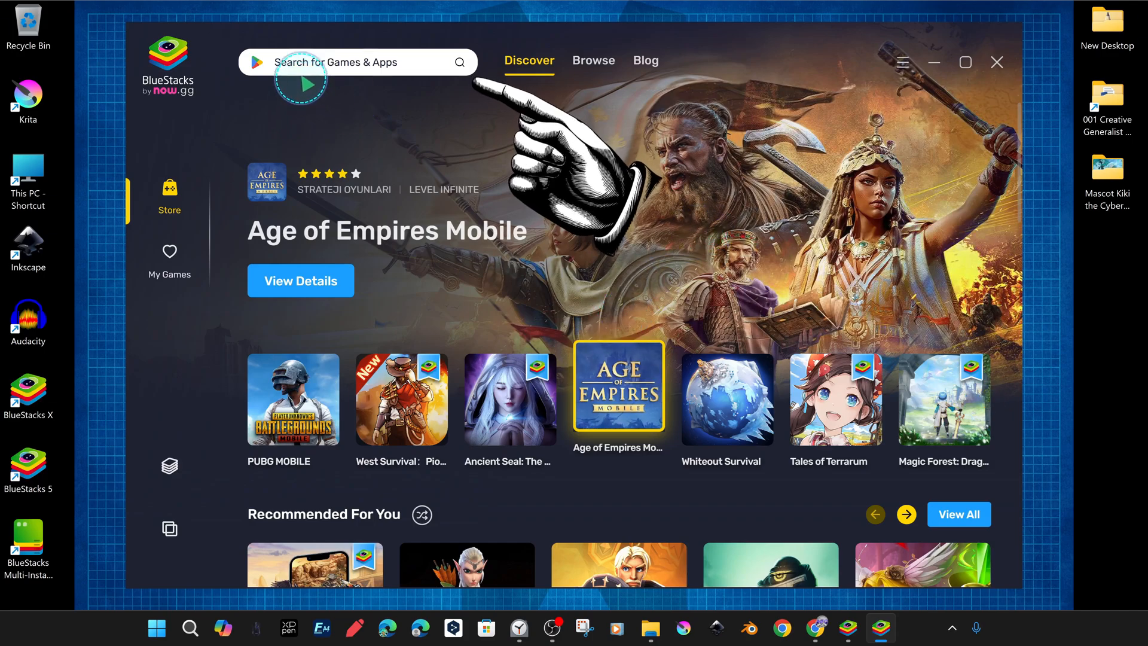
Step: Search the store for 'angry birds', open Angry Birds Journey and choose Install from Google Play
text(angry)
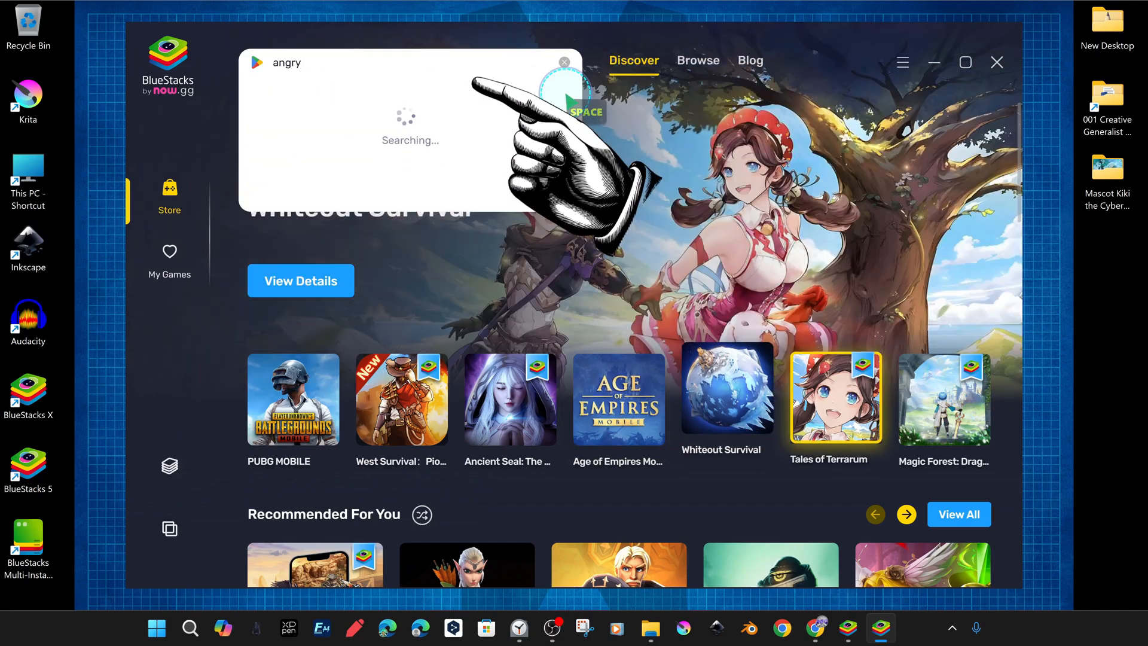
text(birds)
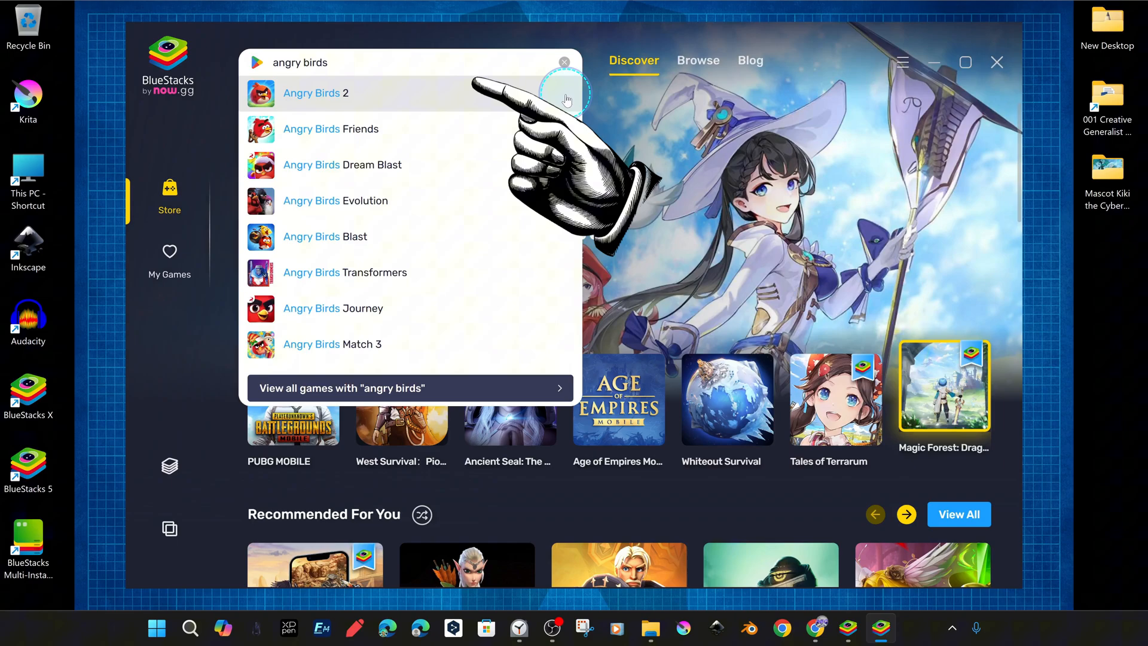
click(316, 93)
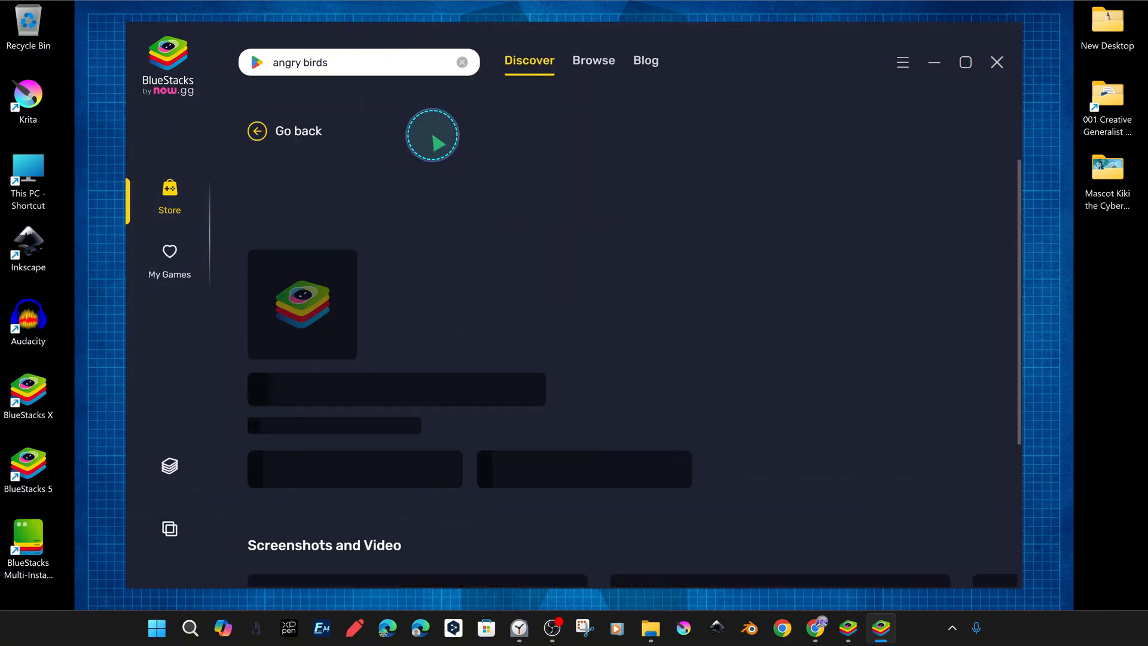
click(359, 62)
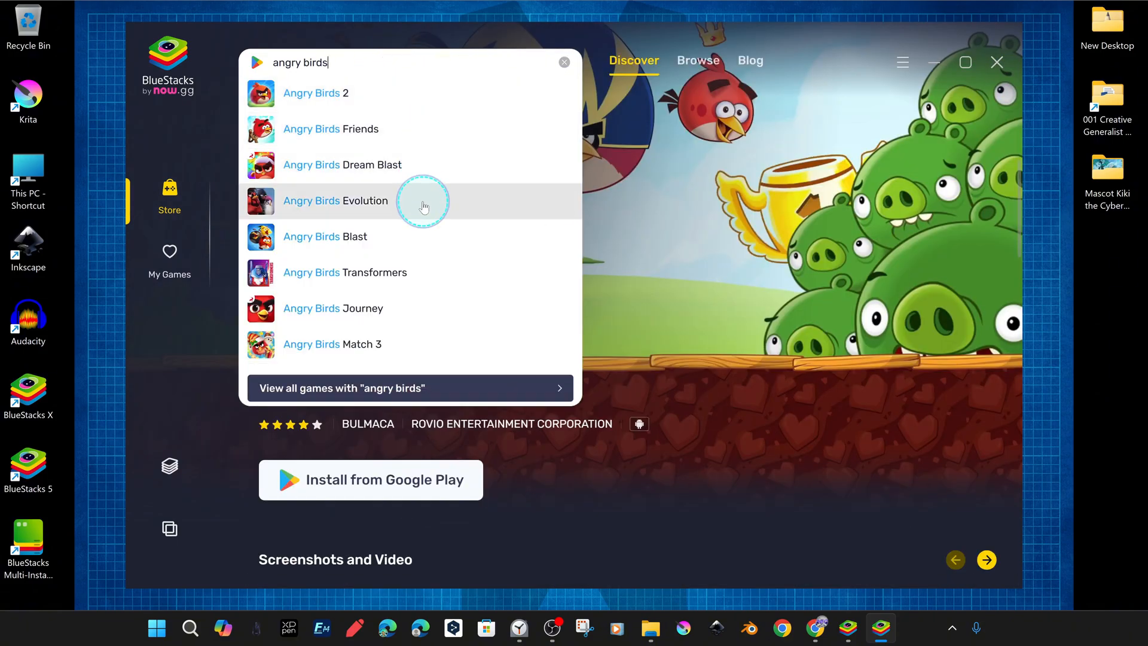
click(331, 129)
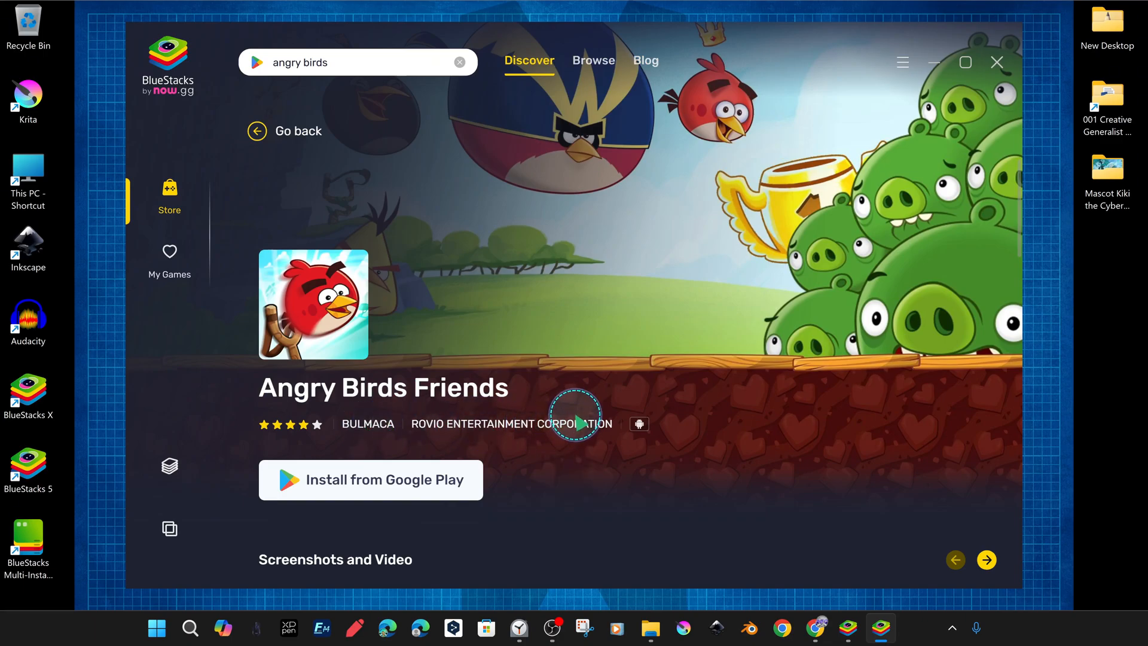
click(357, 62)
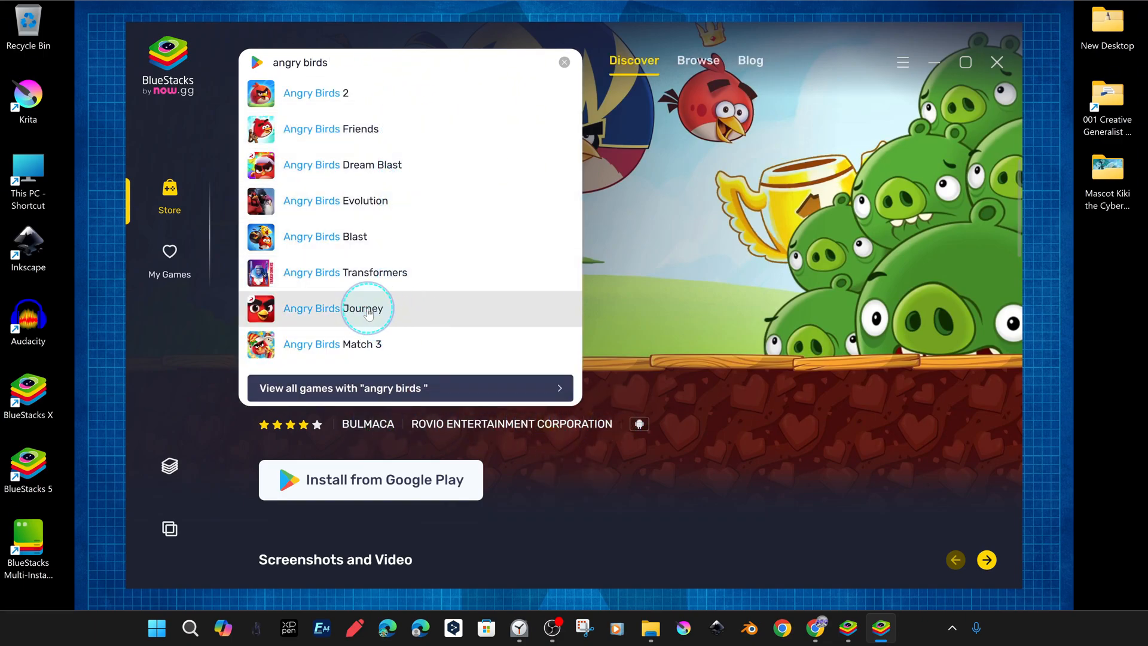
click(345, 308)
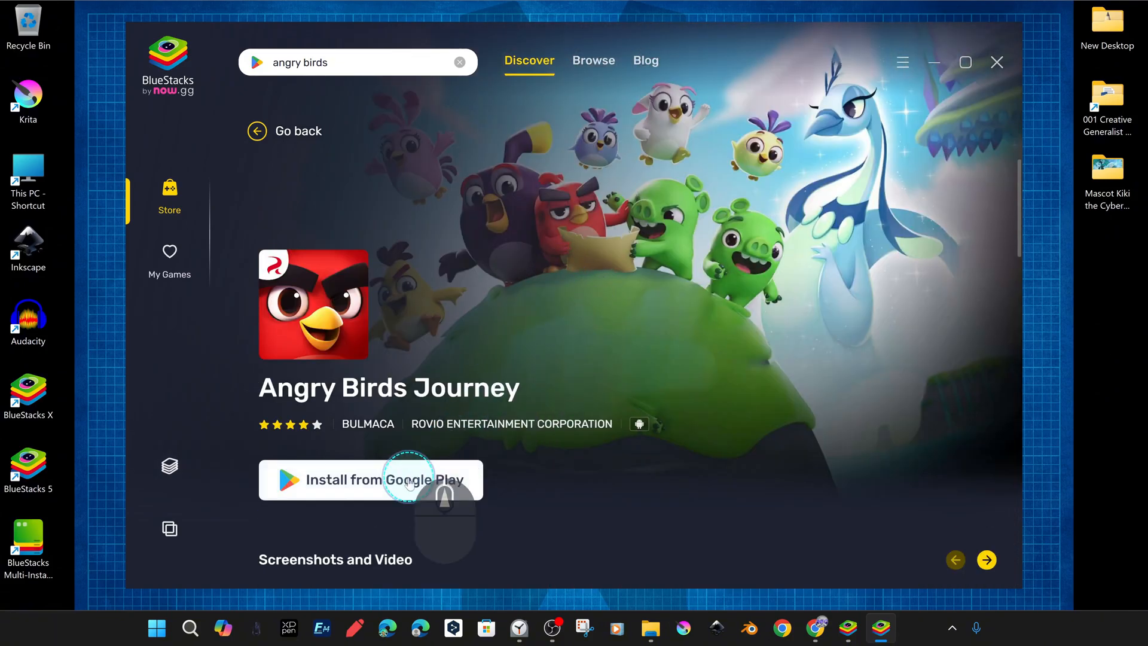
click(369, 480)
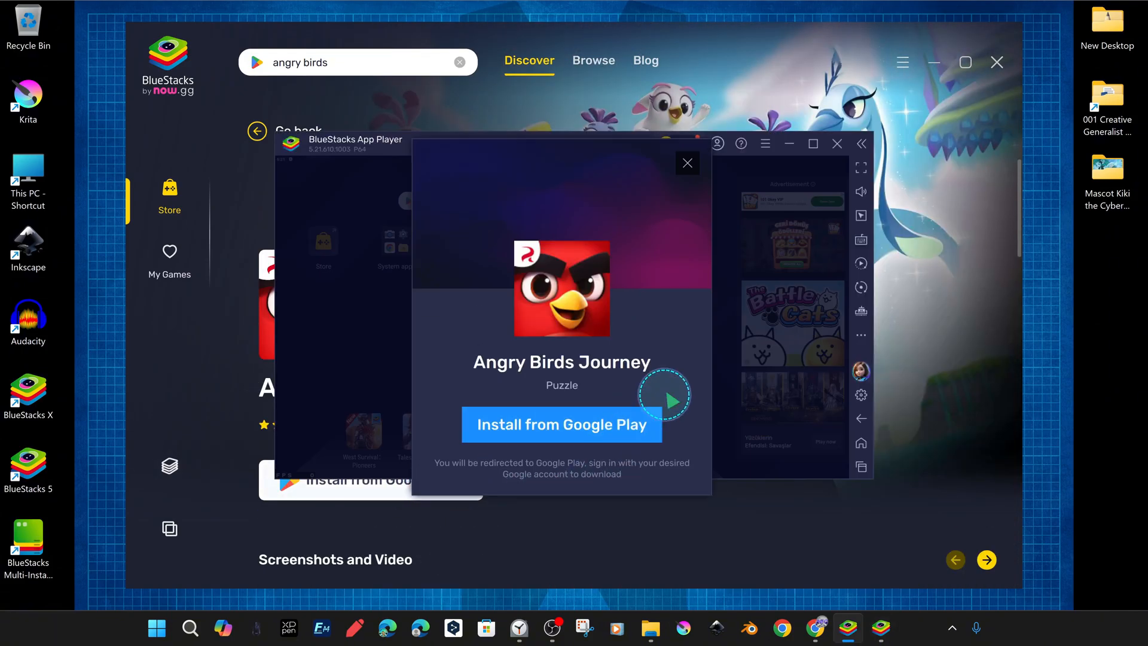
Step: Confirm the Google Play install, sign in, and launch Angry Birds Journey
click(561, 424)
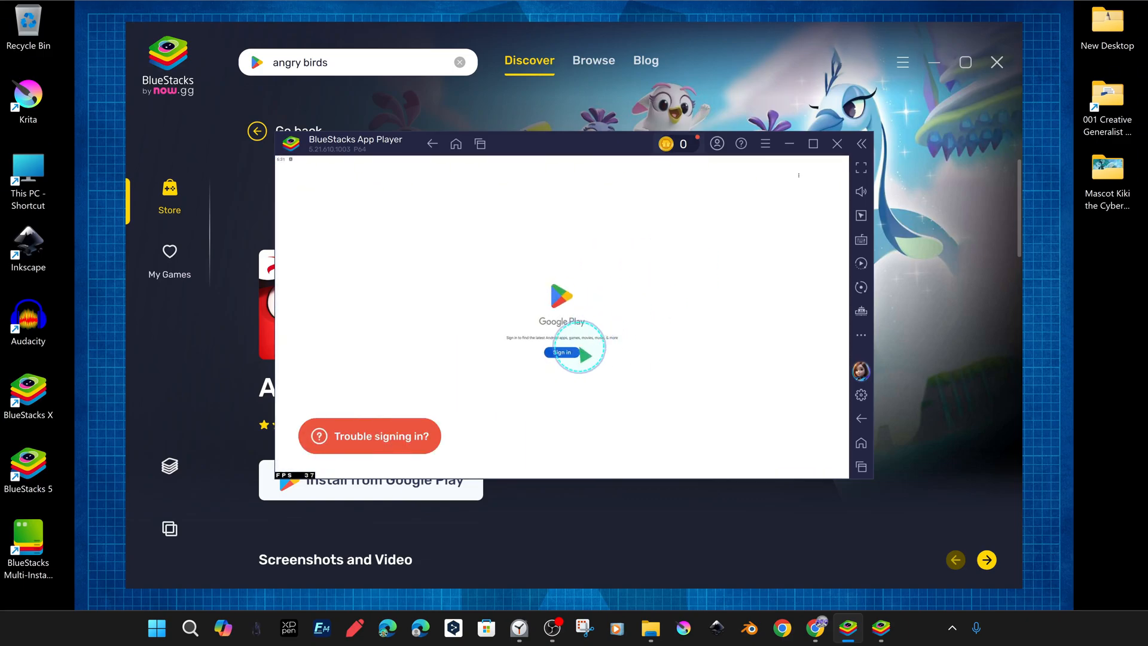
click(561, 352)
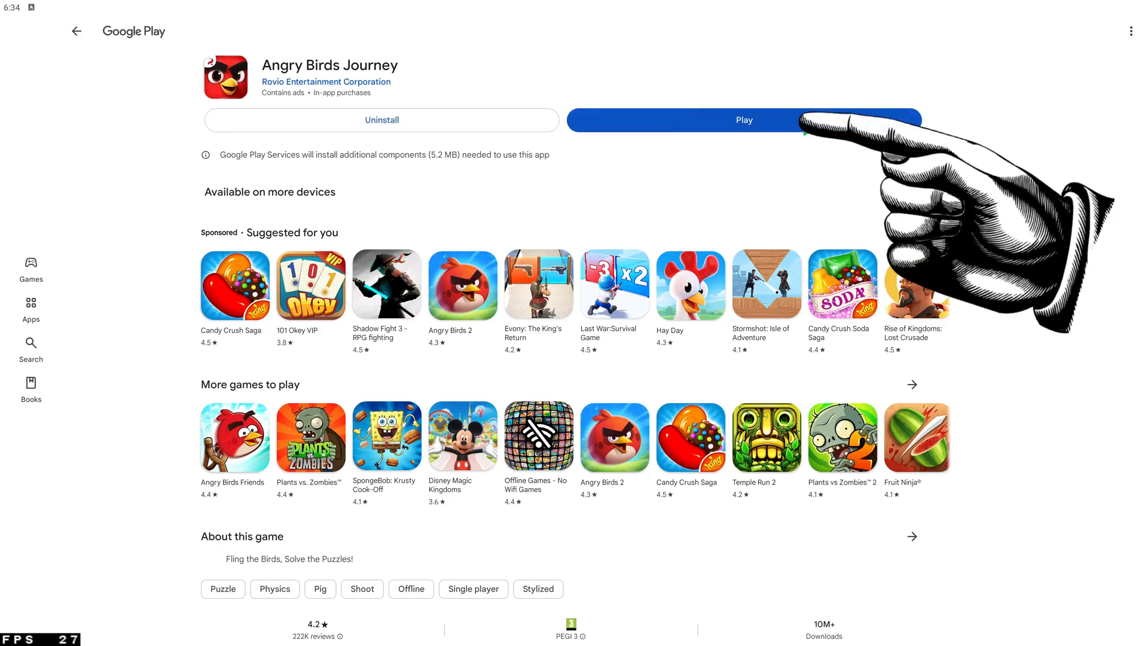
click(743, 120)
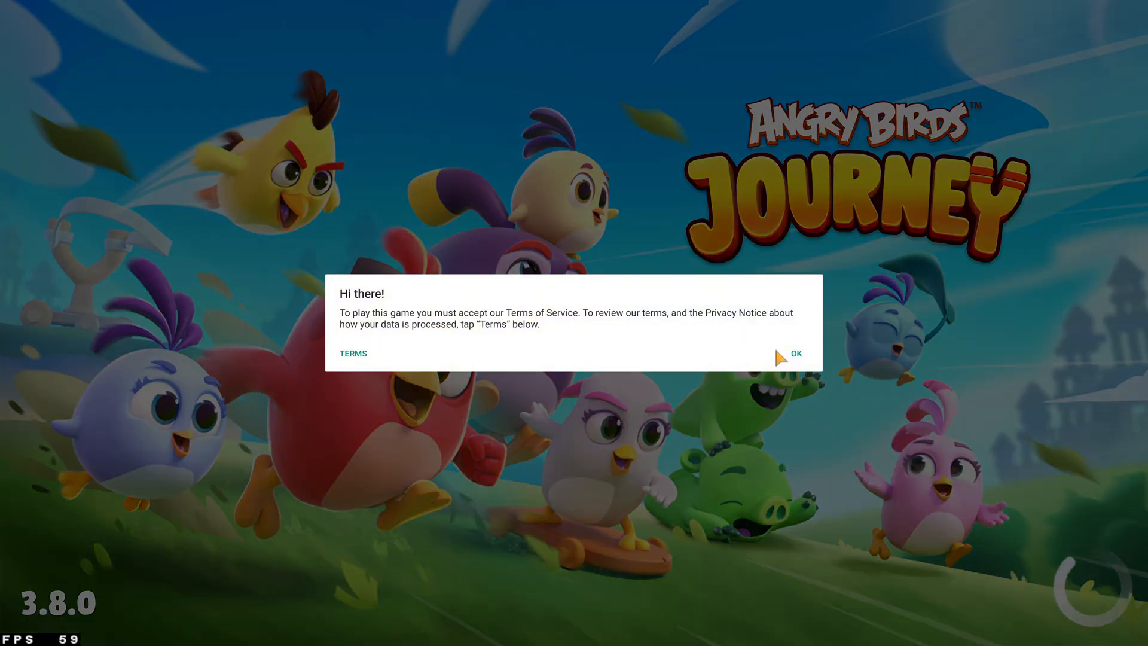
Step: Accept Angry Birds Journey's terms of service and dismiss the tutorial card
click(796, 354)
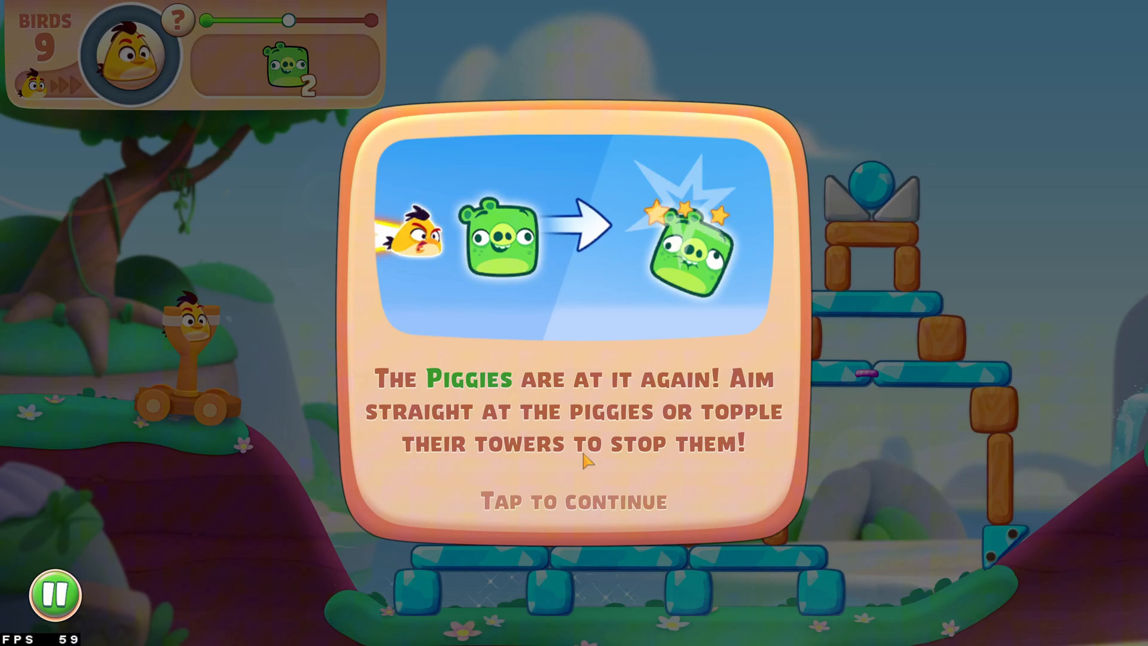
click(573, 501)
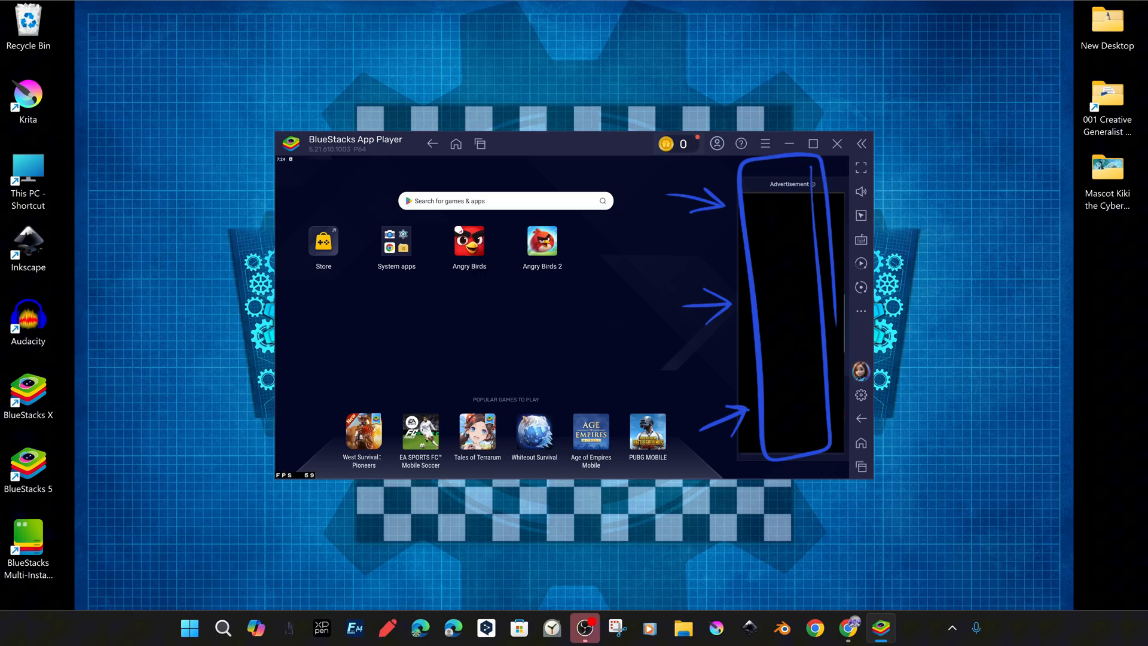
Step: Resize the App Player window and reopen its Settings panel
click(812, 143)
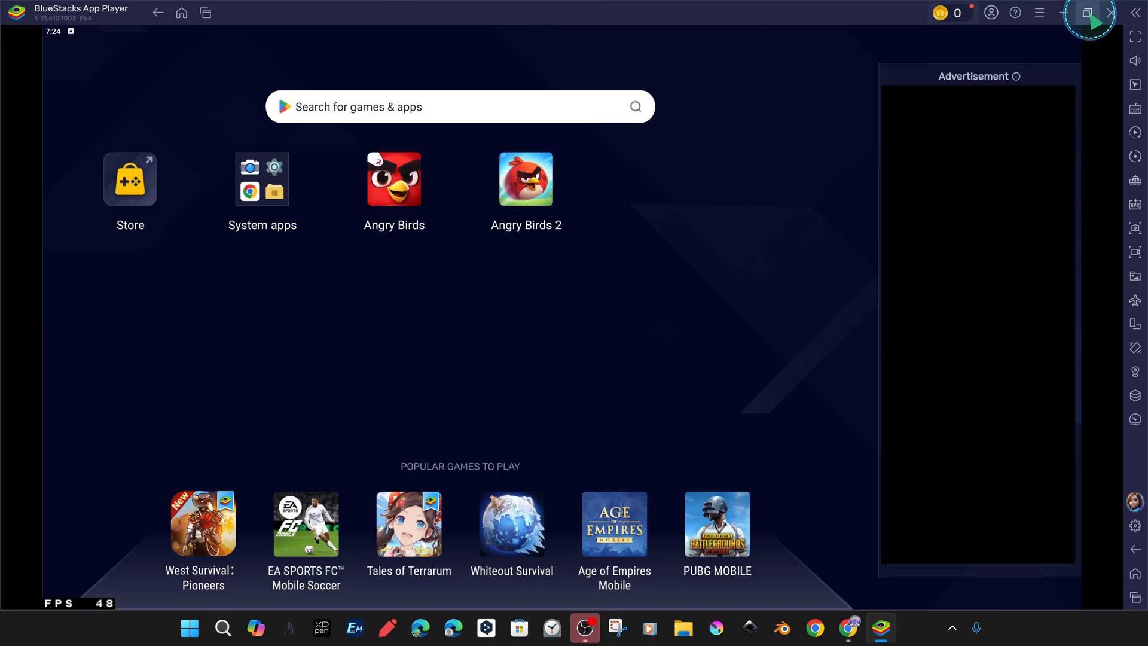
click(1092, 20)
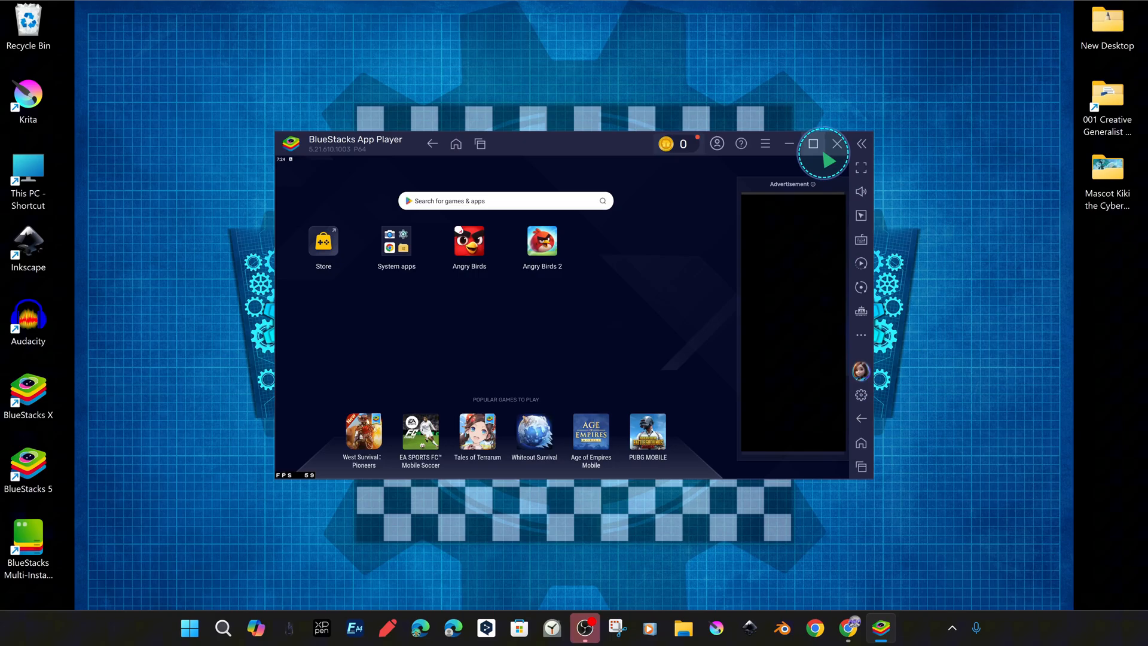
click(813, 143)
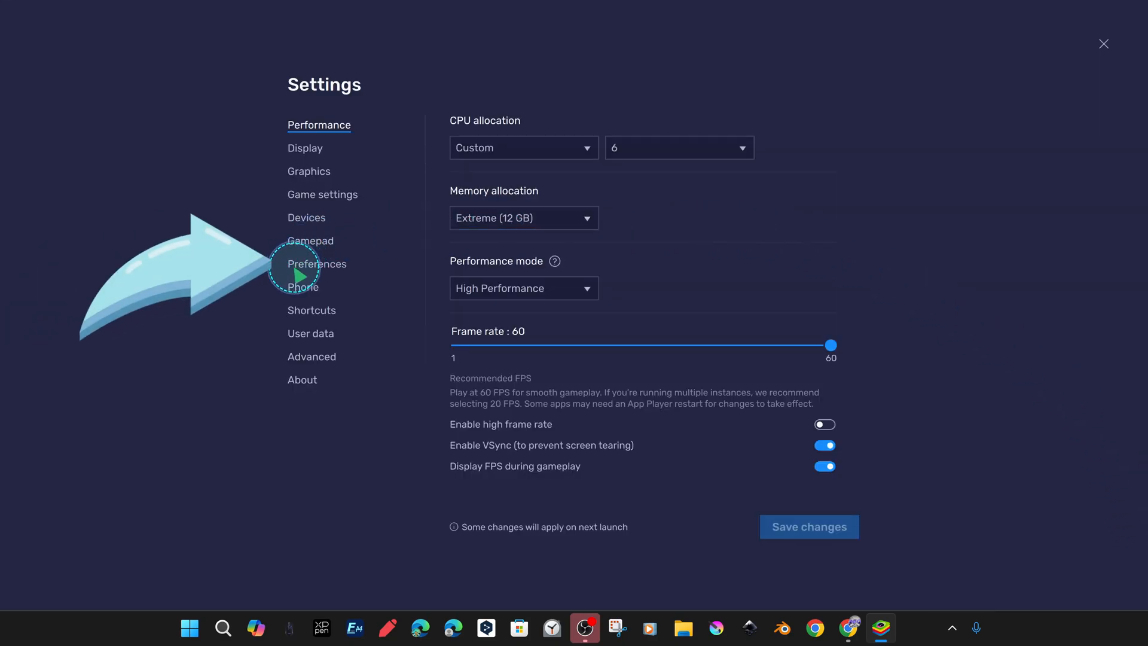
Step: In Preferences, turn off 'show Ads during gameplay', confirm Disable, and save
click(317, 263)
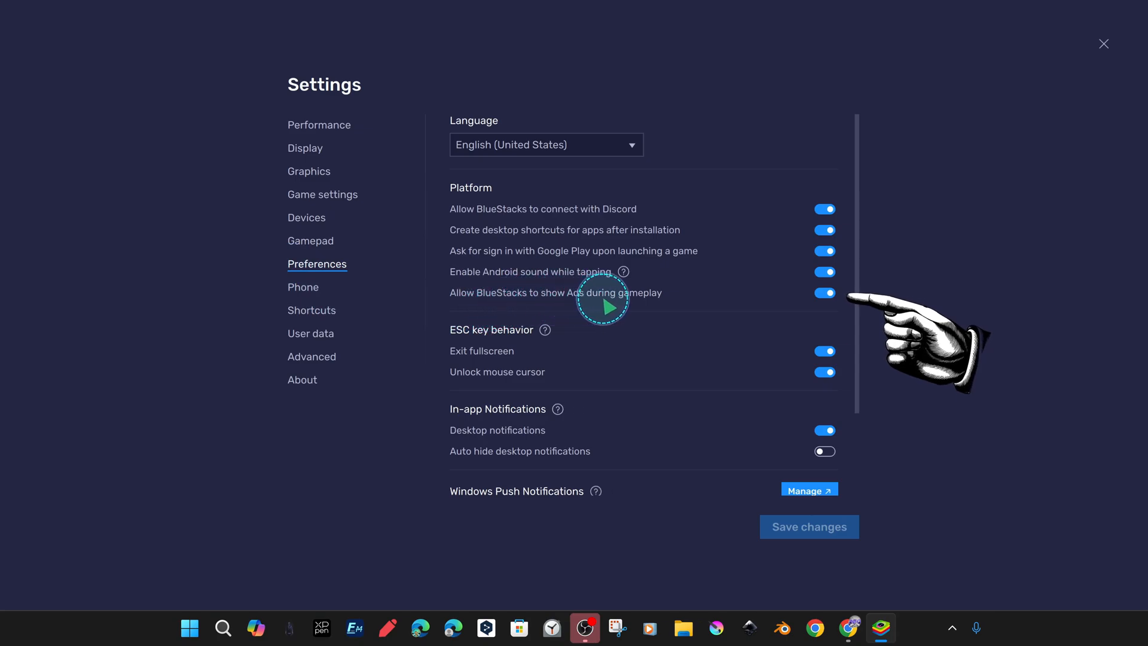
mouse_move(792, 300)
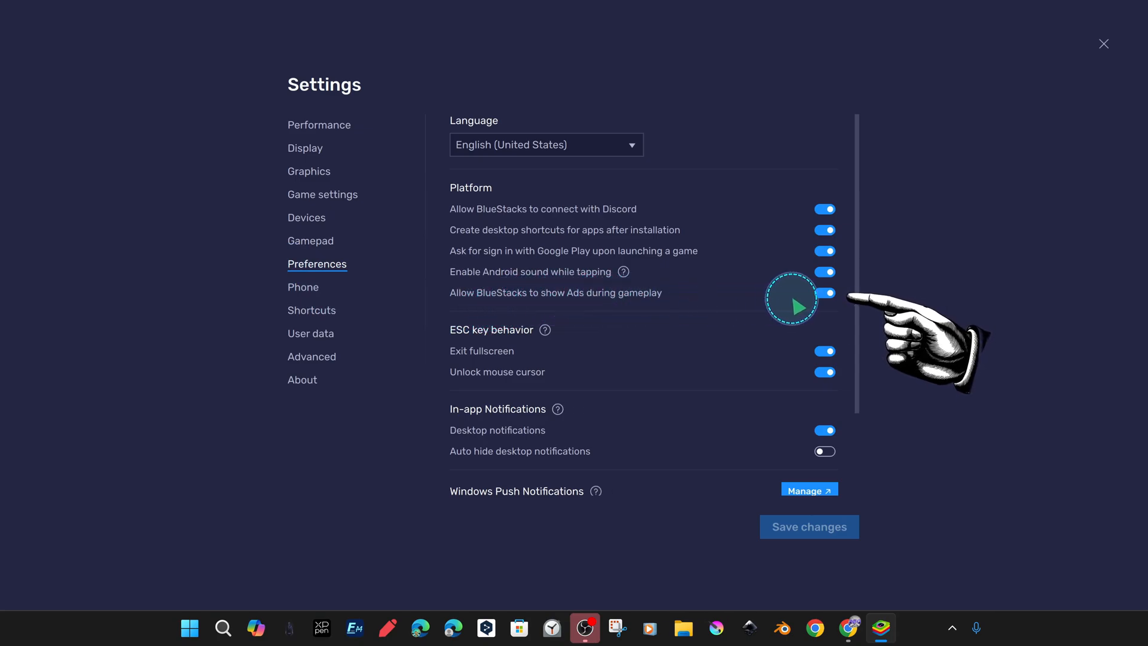
click(824, 293)
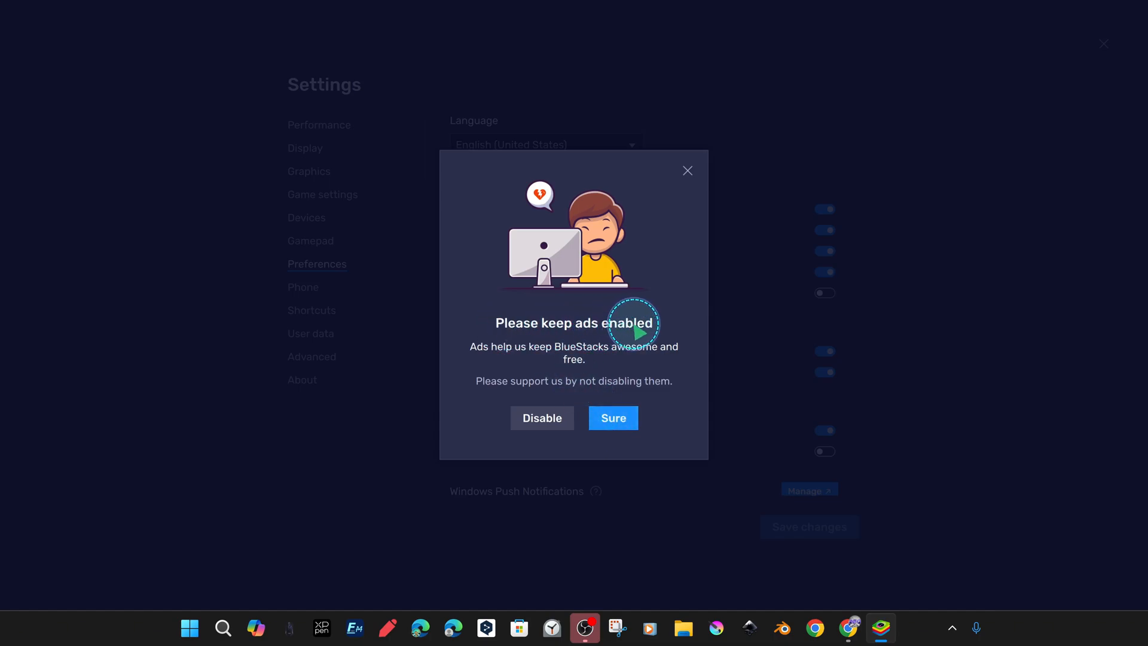
mouse_move(604, 355)
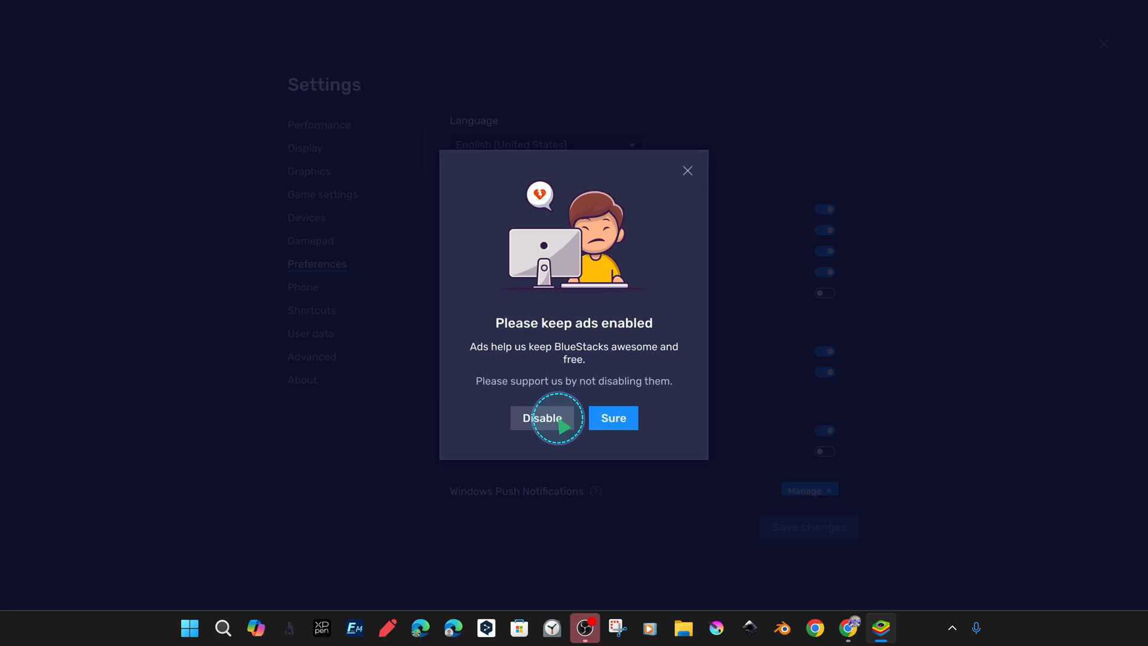
click(541, 418)
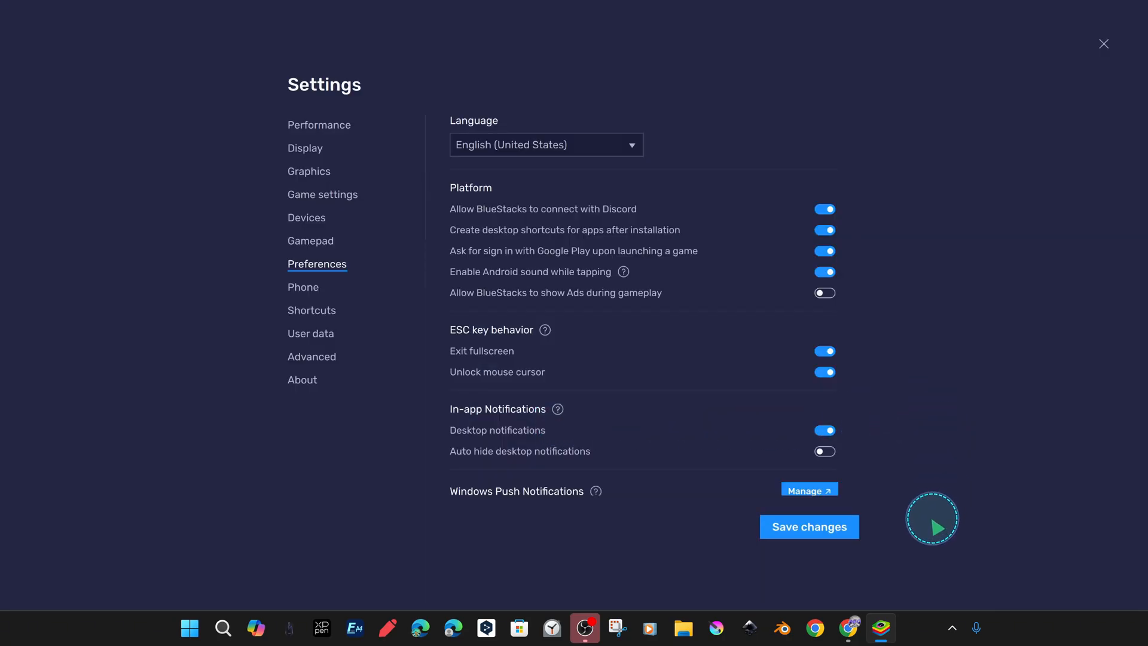
click(809, 526)
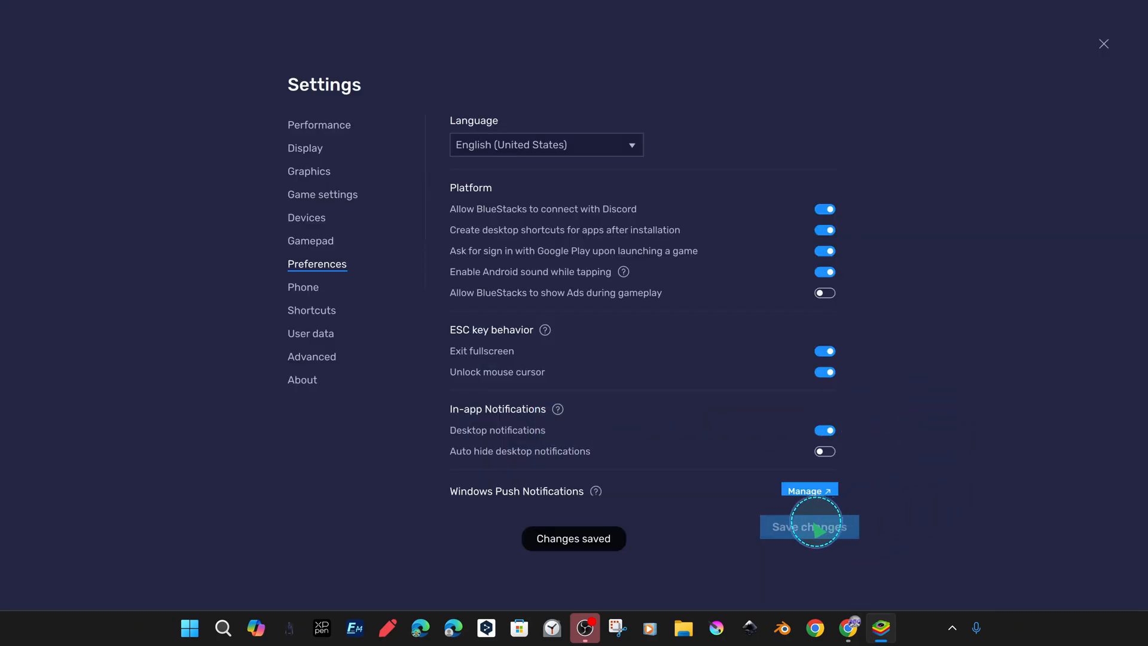
Step: Close the BlueStacks Settings window to return to the App Player home screen
click(1104, 43)
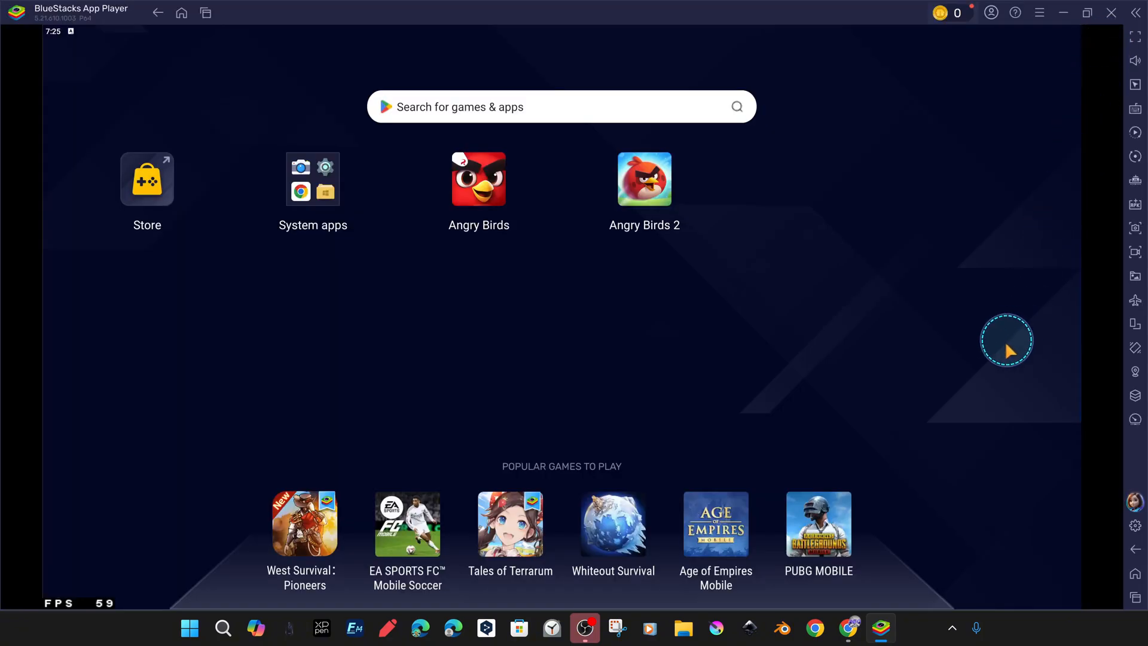
mouse_move(900, 384)
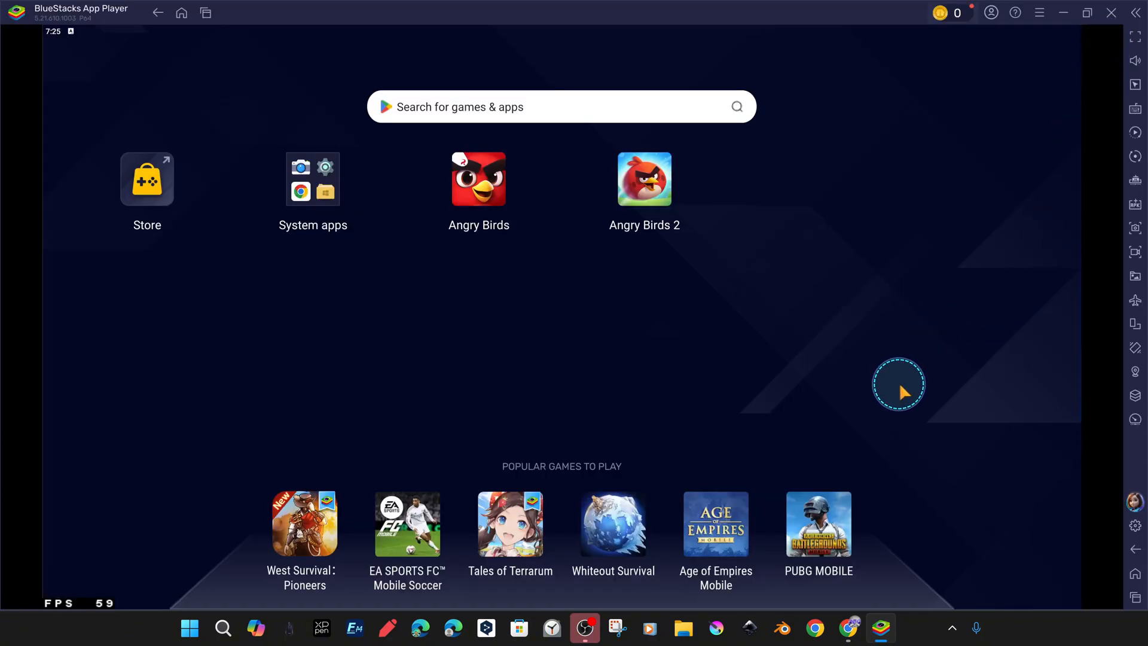
mouse_move(902, 353)
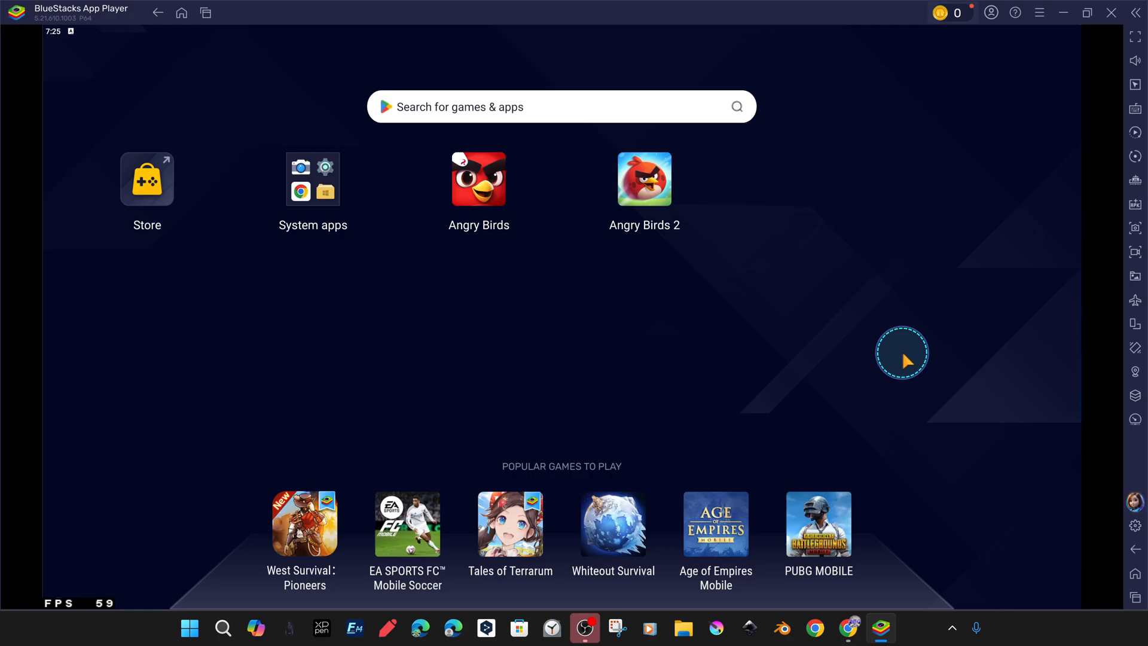
mouse_move(1006, 242)
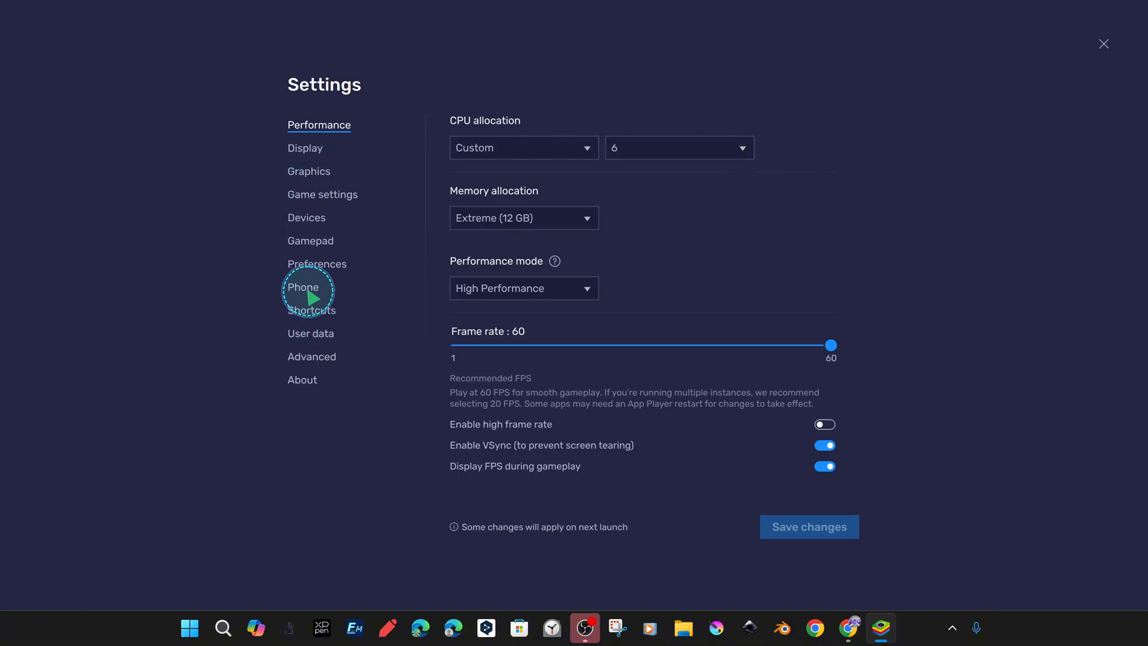
Step: Open the Preferences page and confirm ads during gameplay remain switched off
click(317, 264)
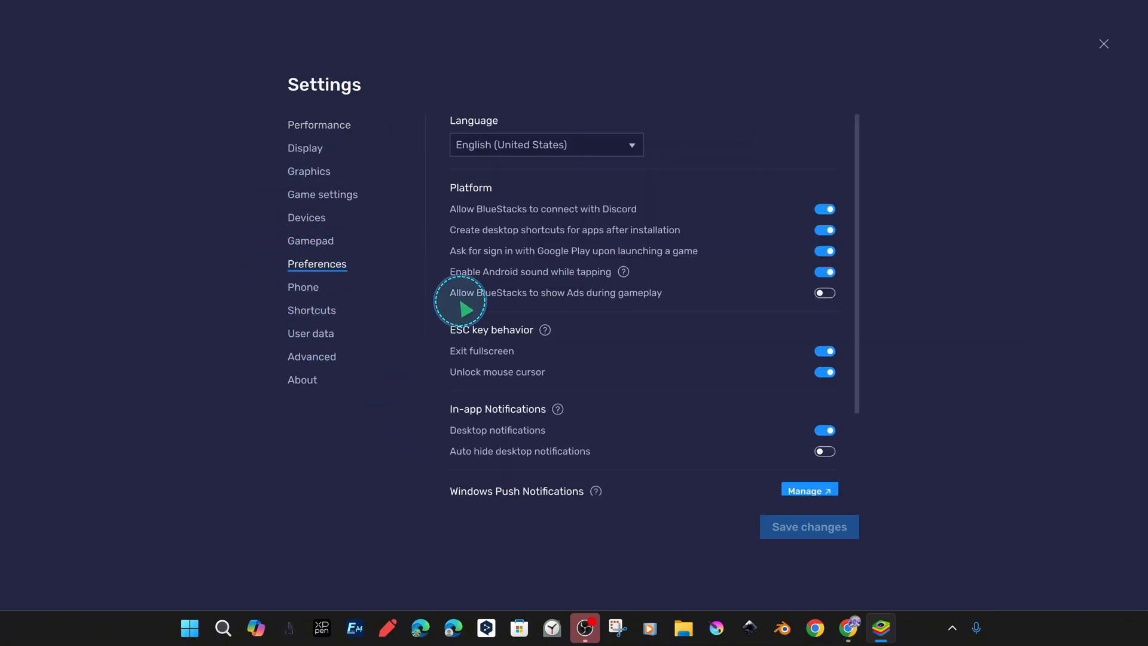
mouse_move(1103, 44)
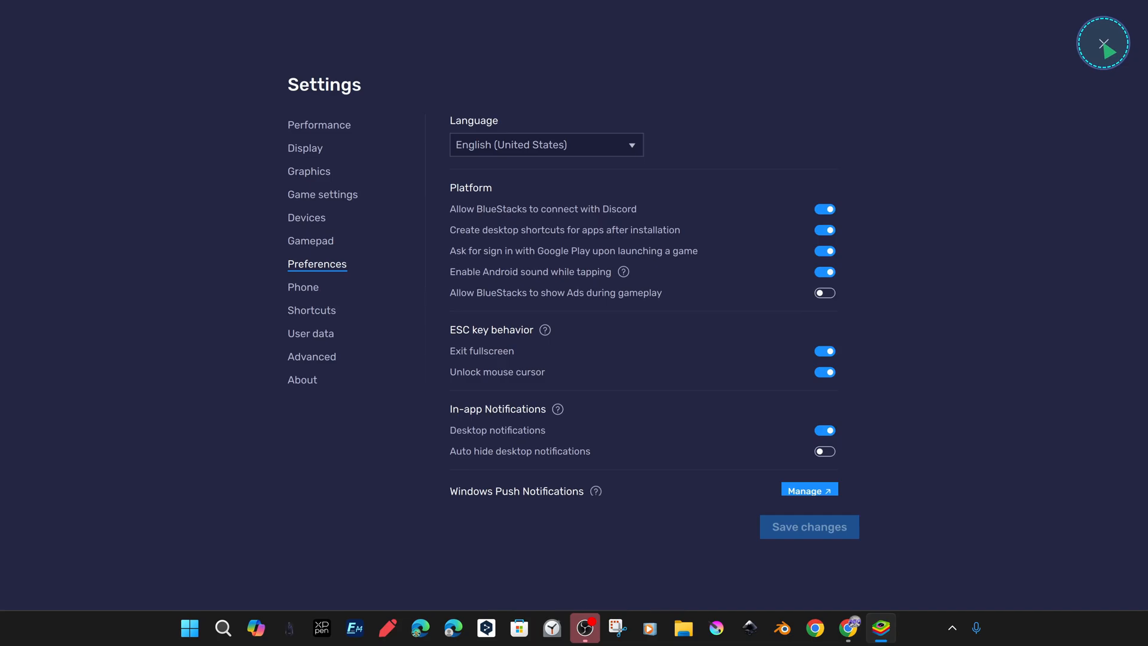